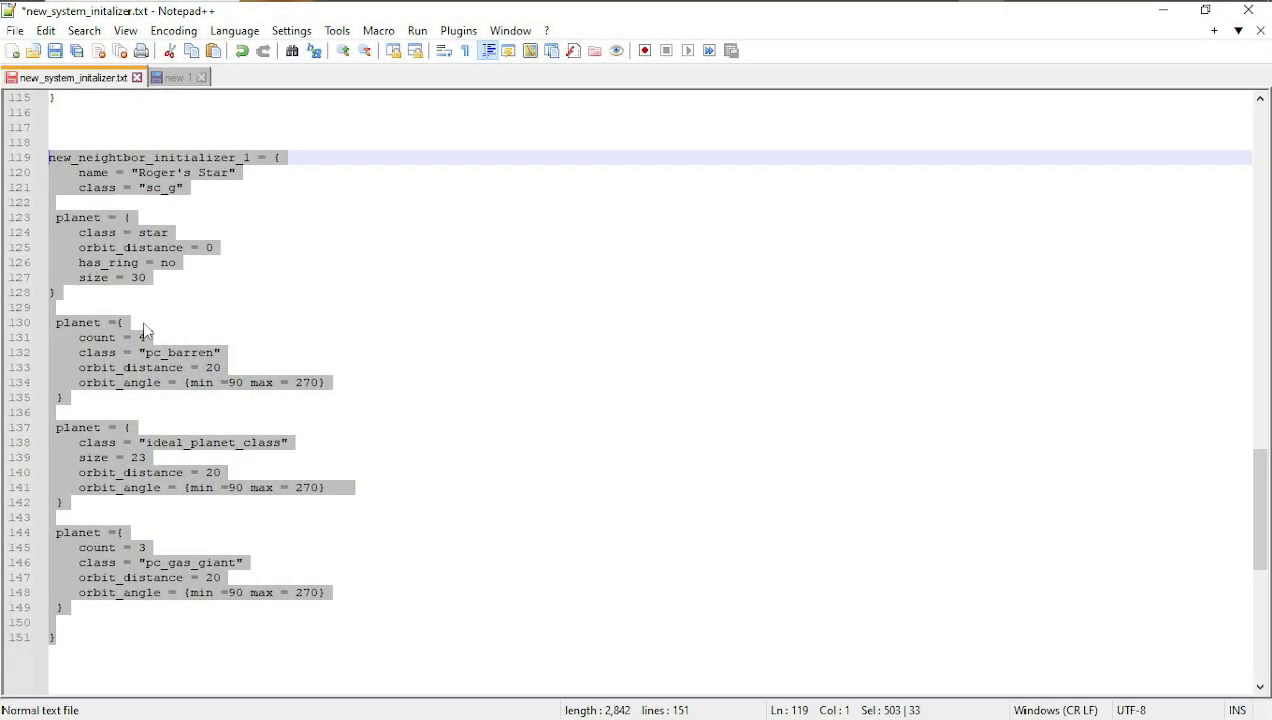
mouse_move(180, 314)
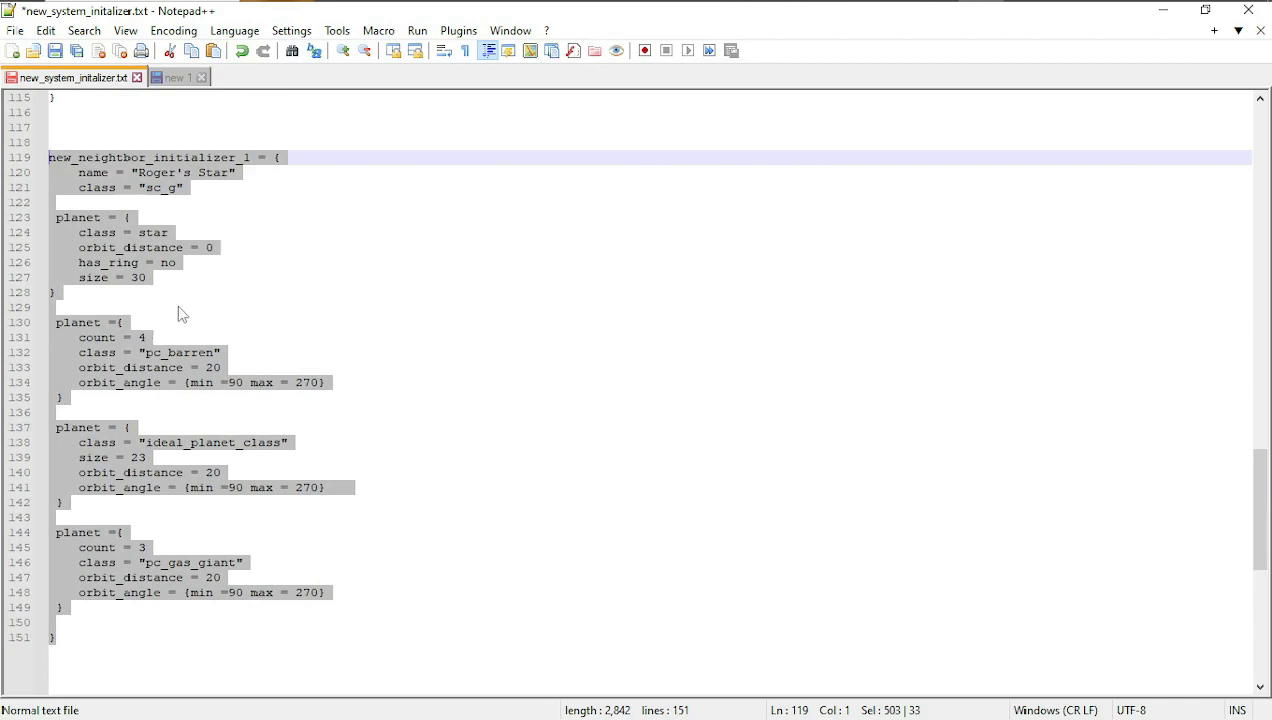
- Add a neighbor_system block calling new_neighbor_initializer_1 below the initializer
scroll(up, 3)
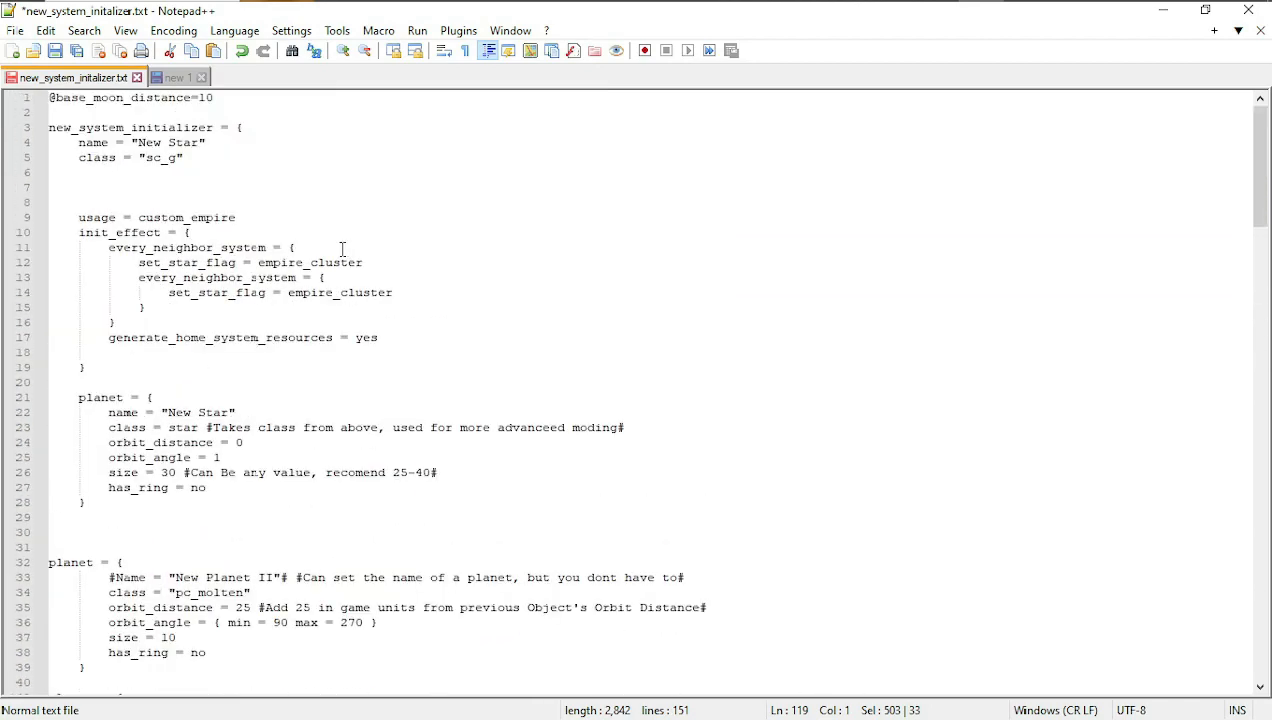
scroll(down, 3)
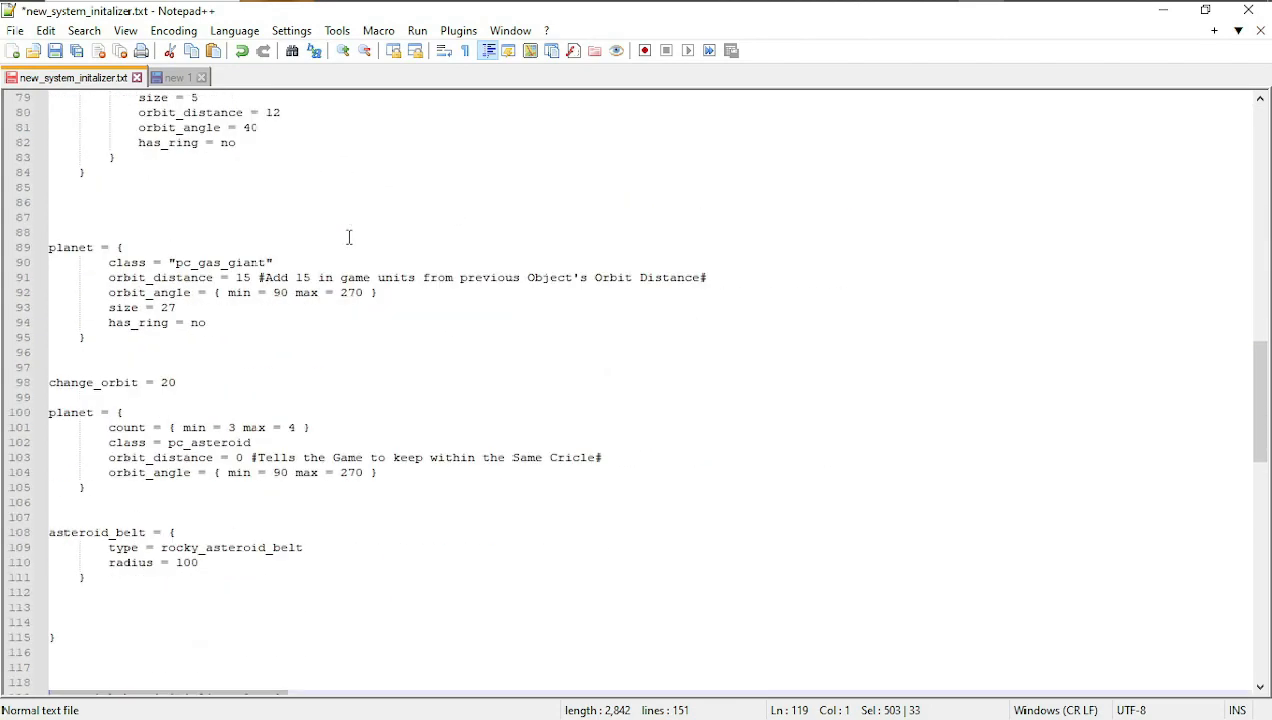
scroll(down, 3)
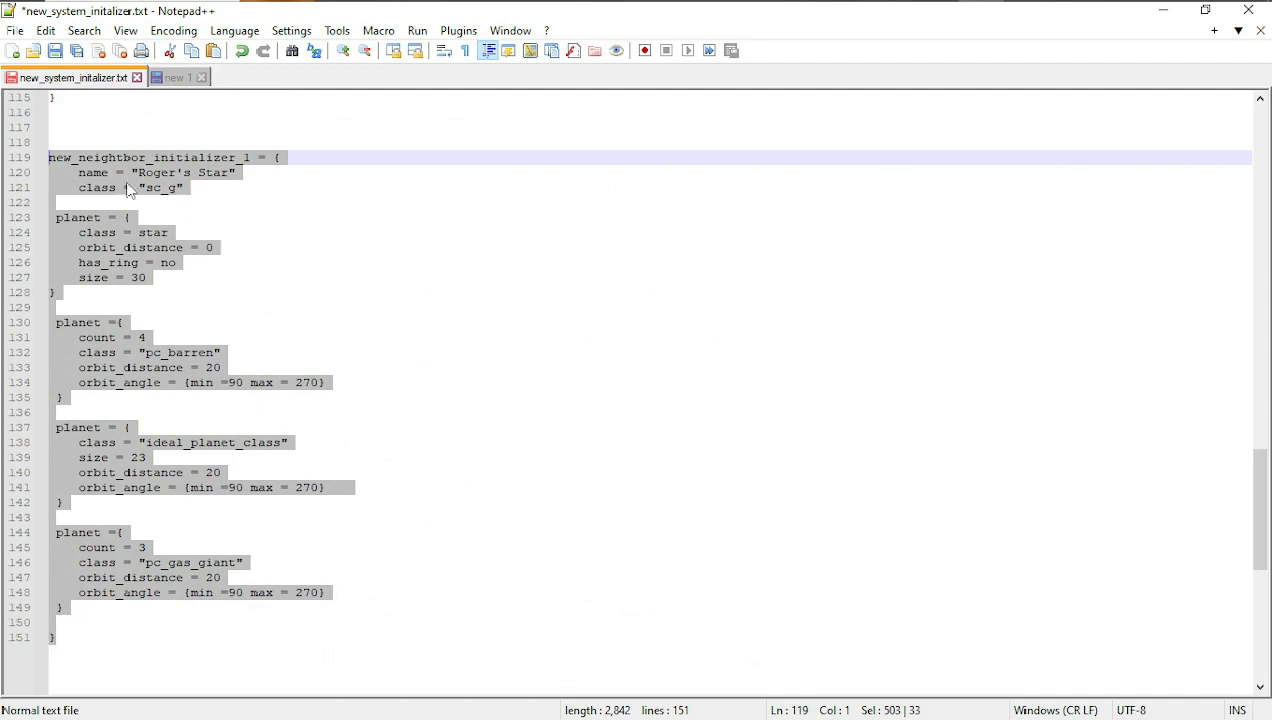
mouse_move(158, 186)
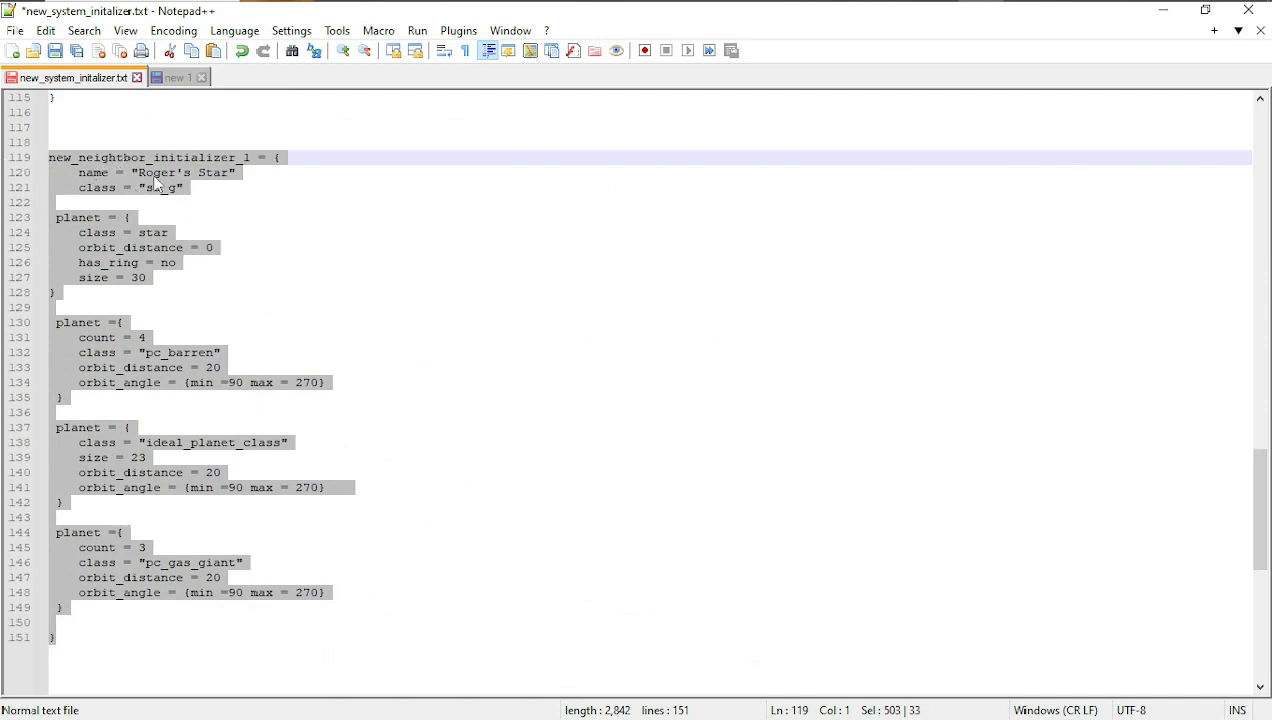
click(180, 188)
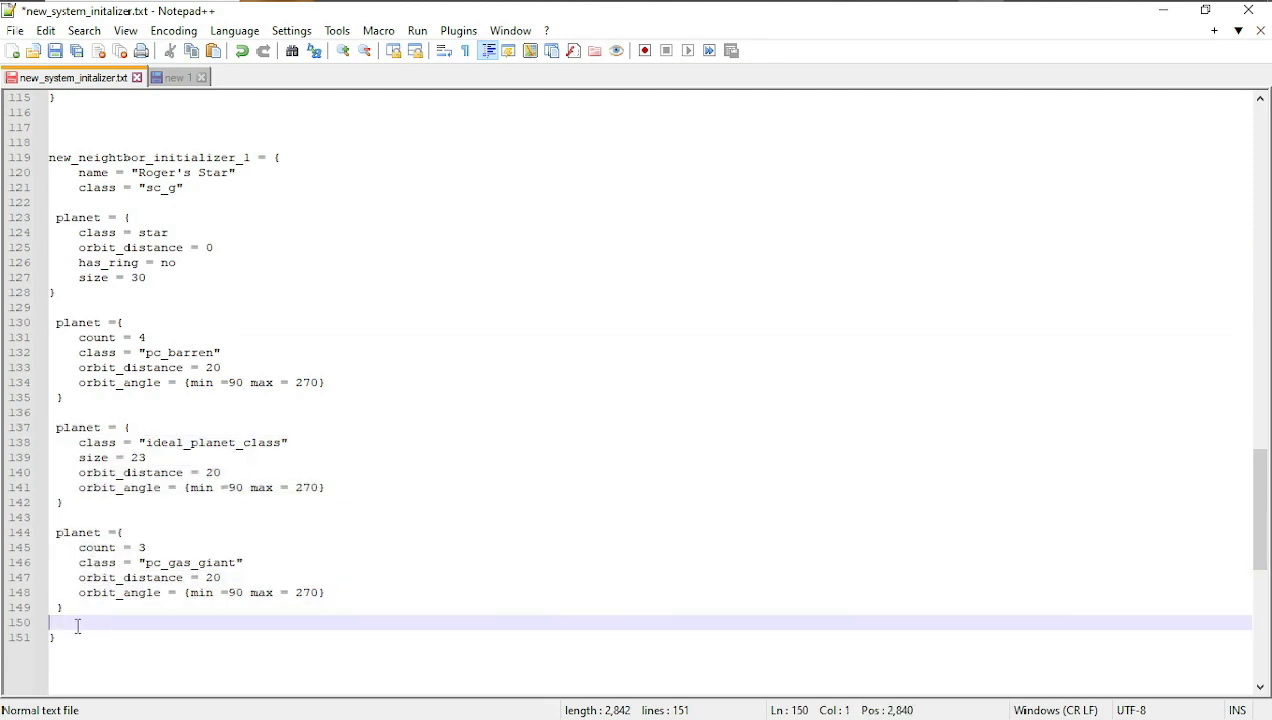
drag(76, 624, 50, 532)
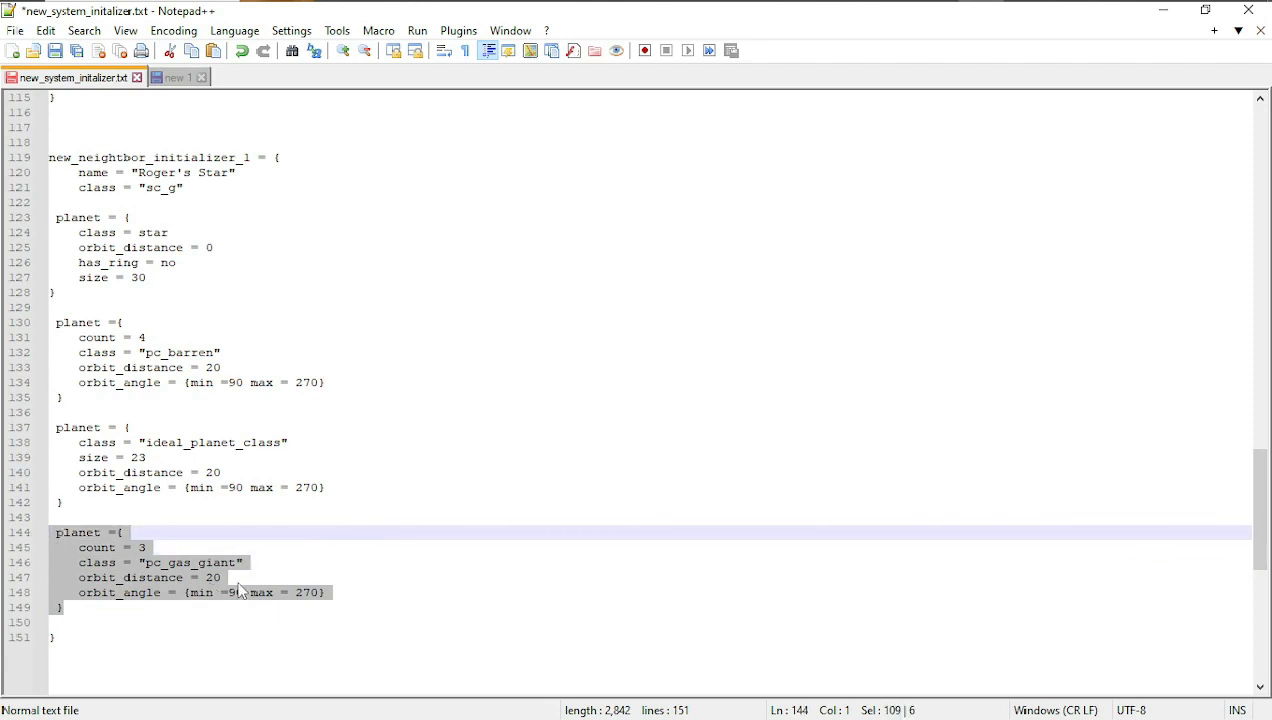
mouse_move(408, 472)
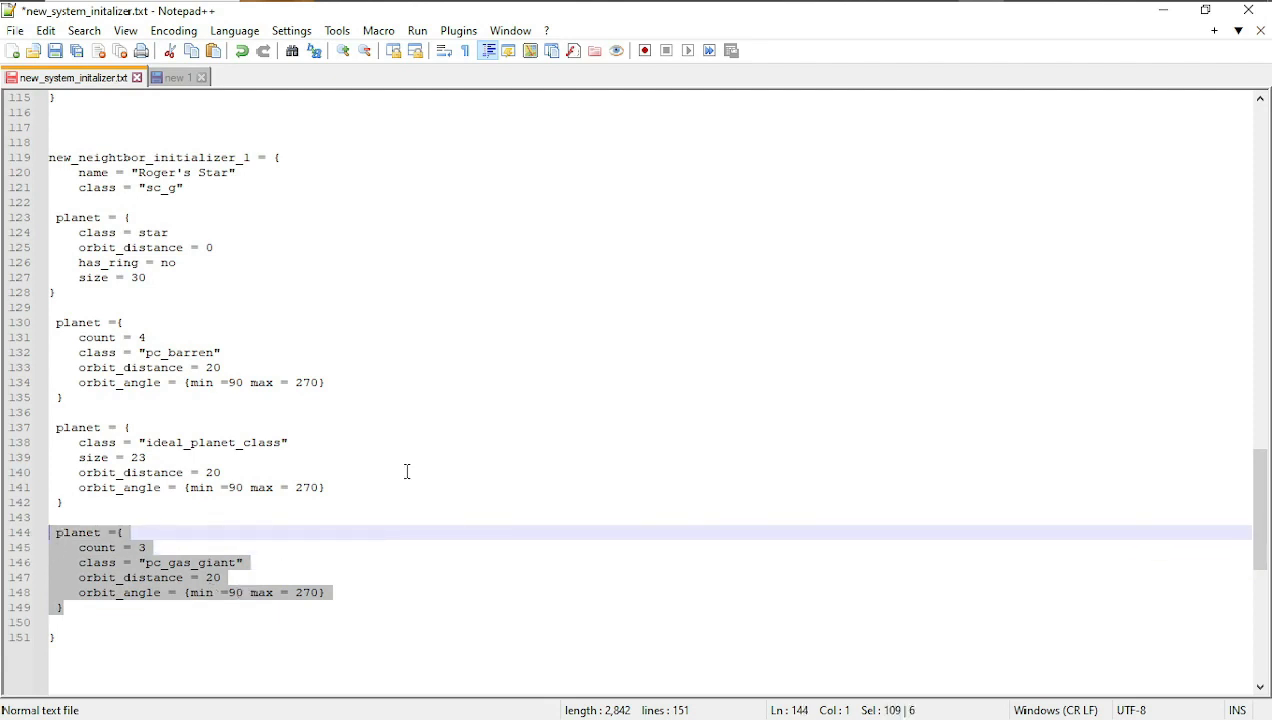
mouse_move(388, 470)
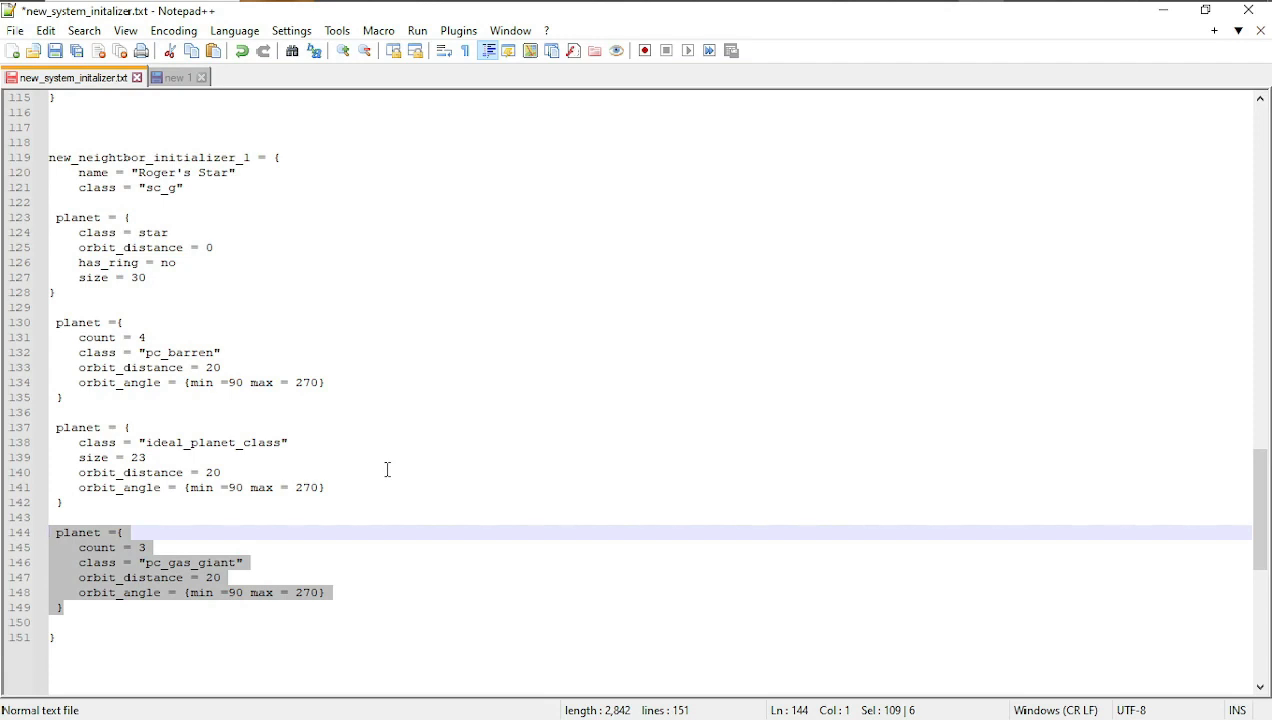
- Replace ideal_planet_class with ideal_design_class in the planet block and save the file
scroll(up, 3)
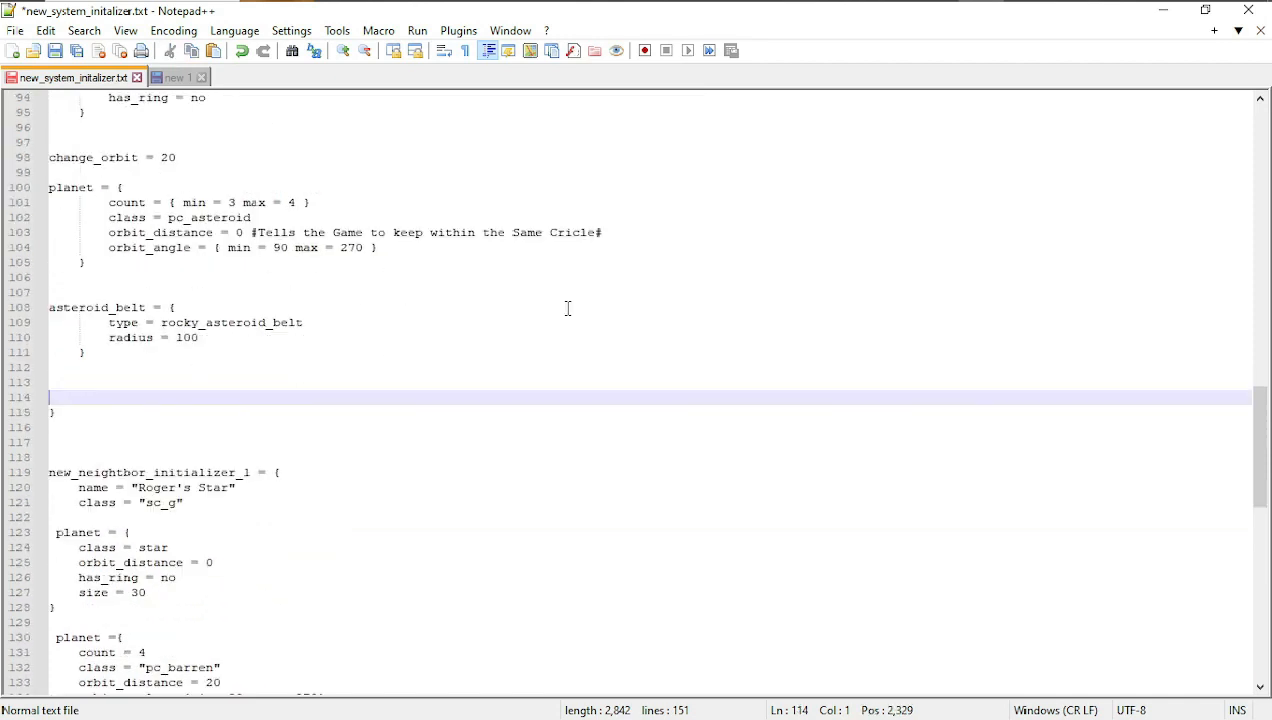
scroll(up, 3)
text(neighbor_system = {)
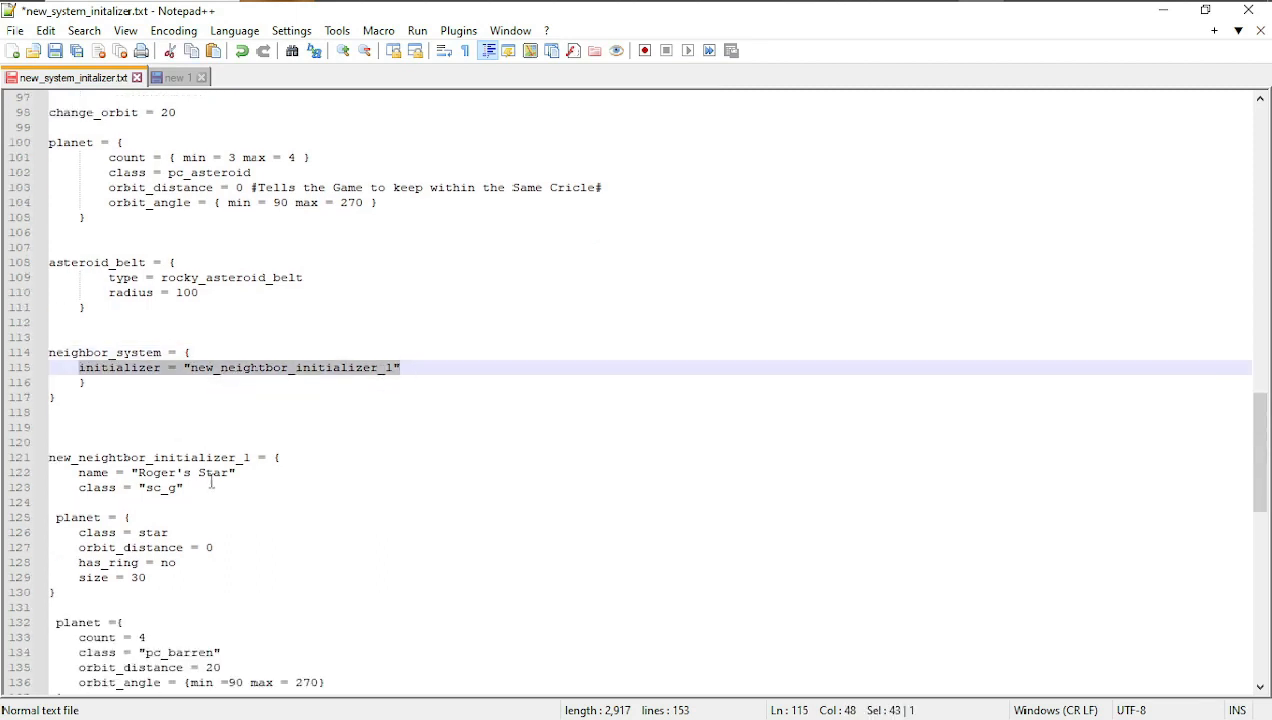
mouse_move(250, 470)
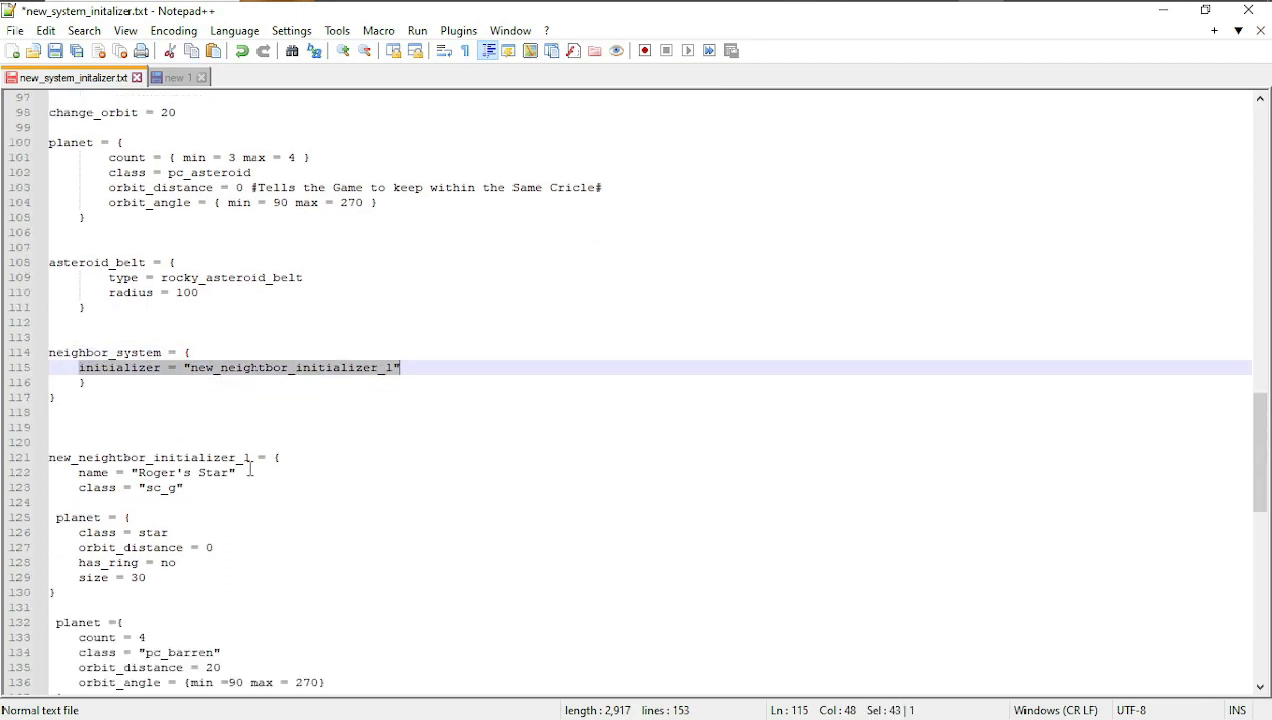
double_click(148, 456)
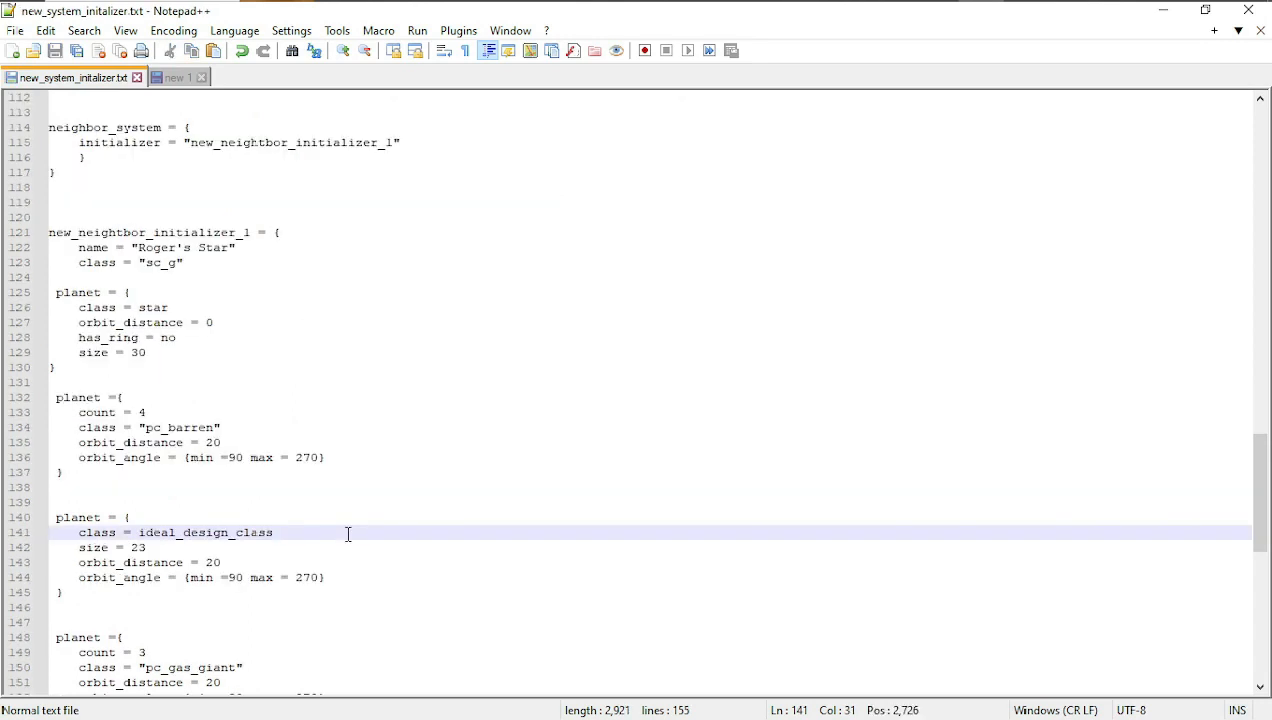
double_click(176, 532)
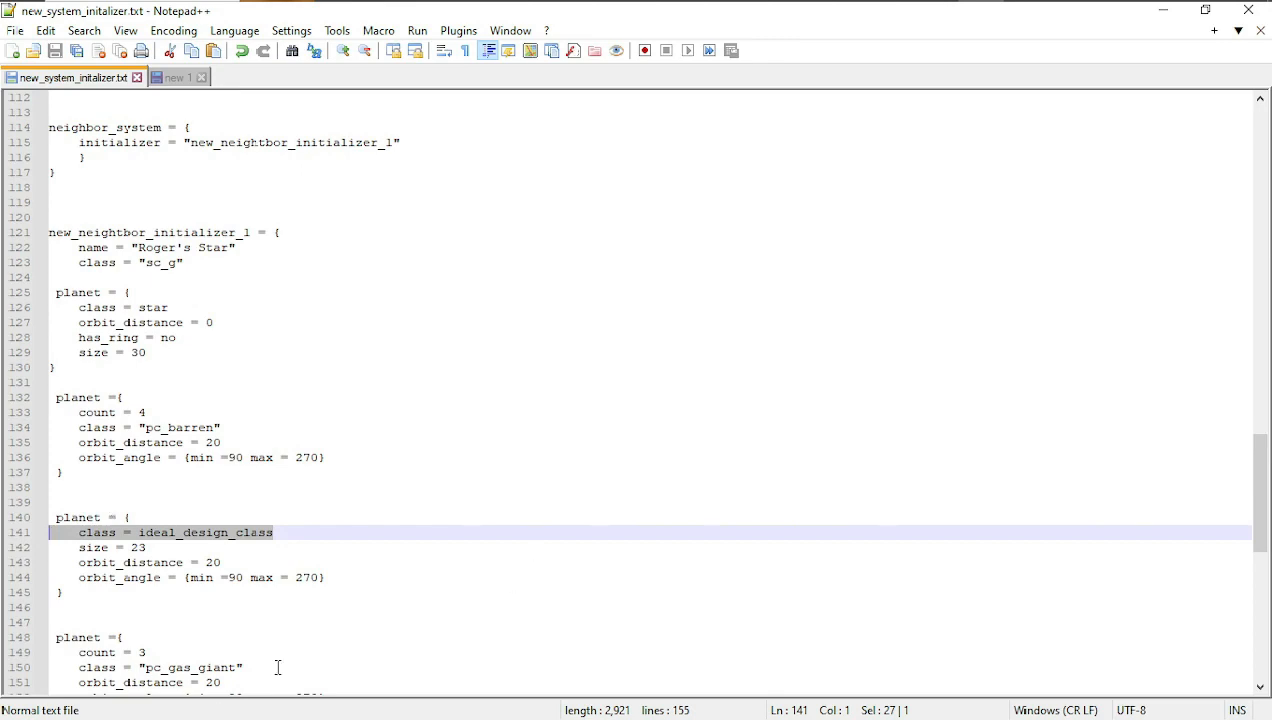
click(160, 532)
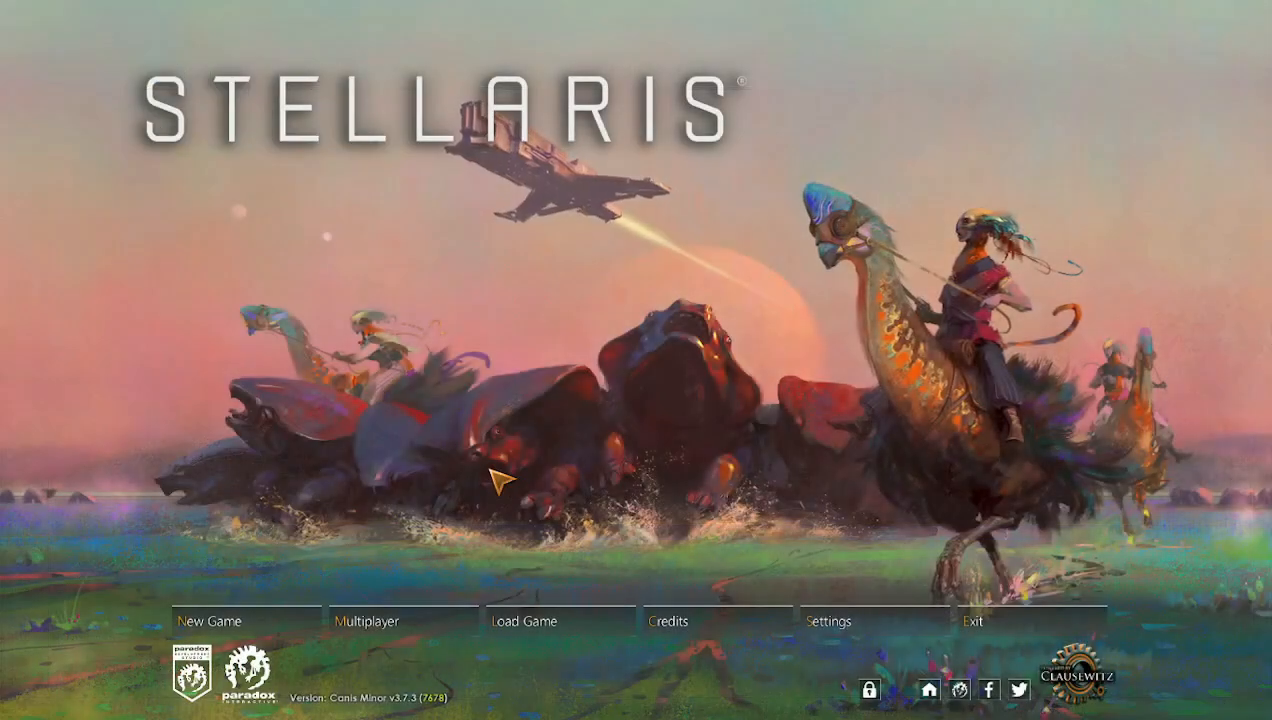
- Start a new game as the Human Coalition and dismiss the origin overview
click(212, 620)
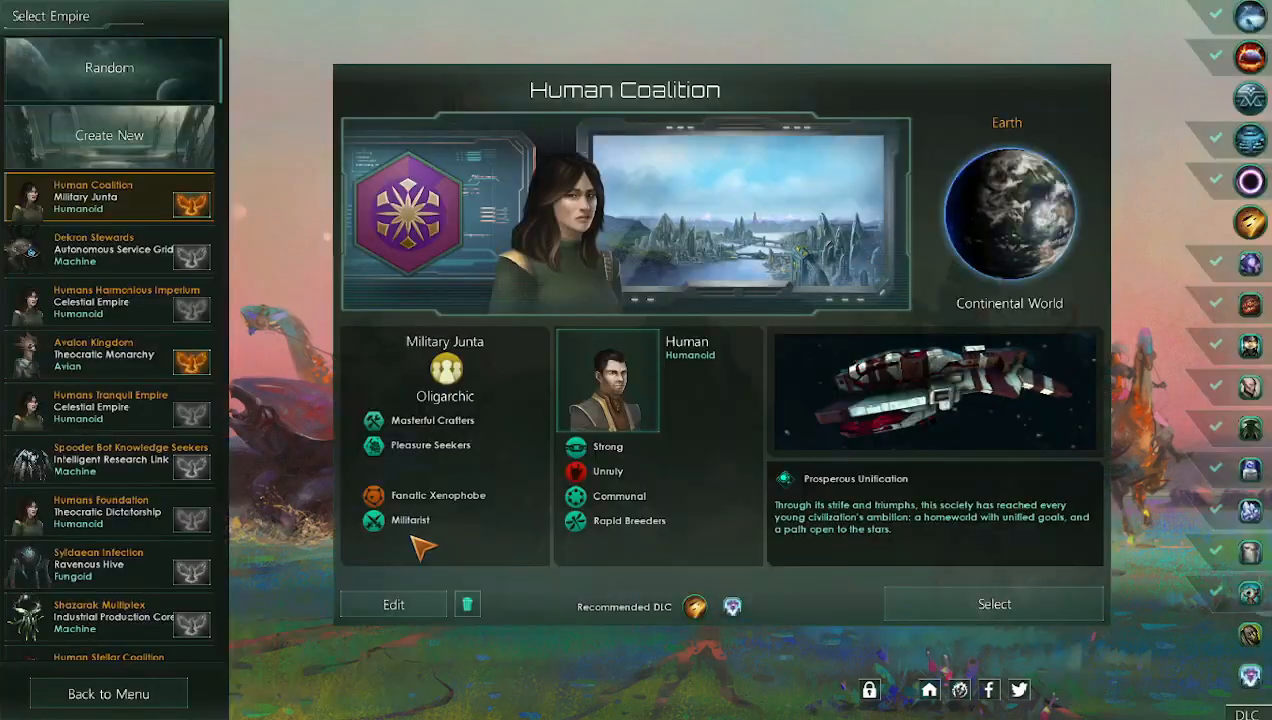
click(992, 604)
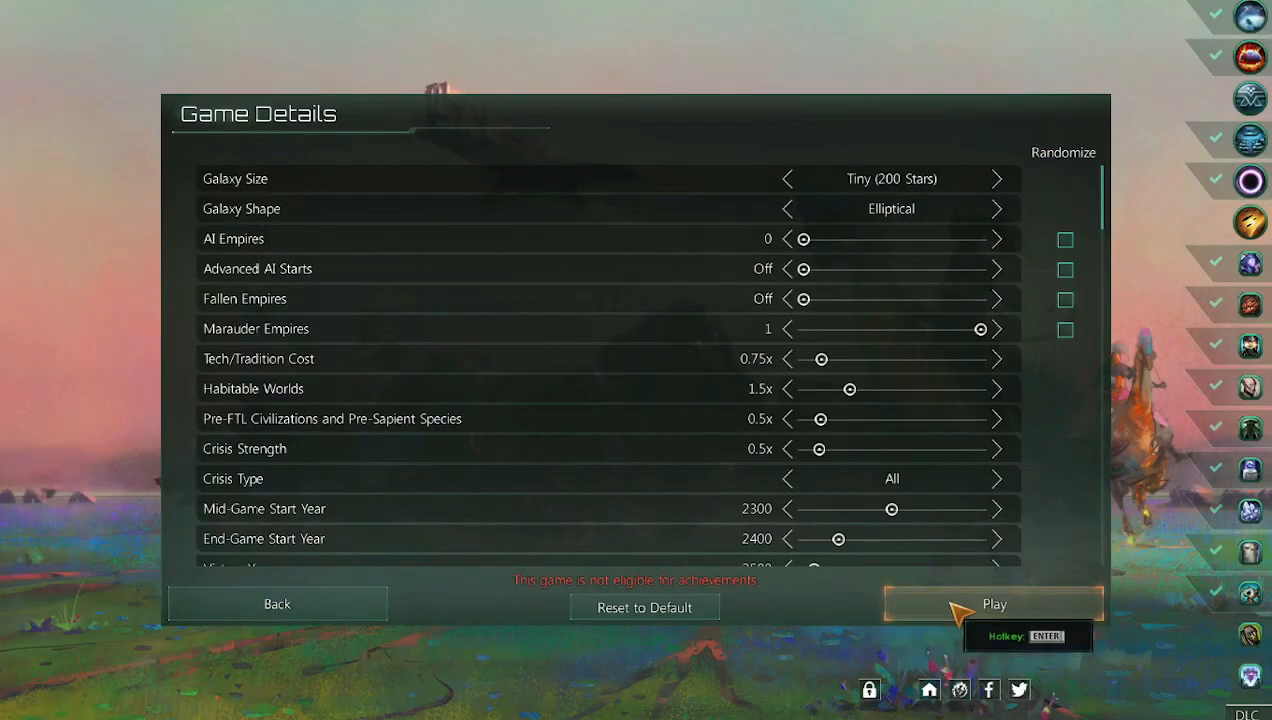
click(992, 604)
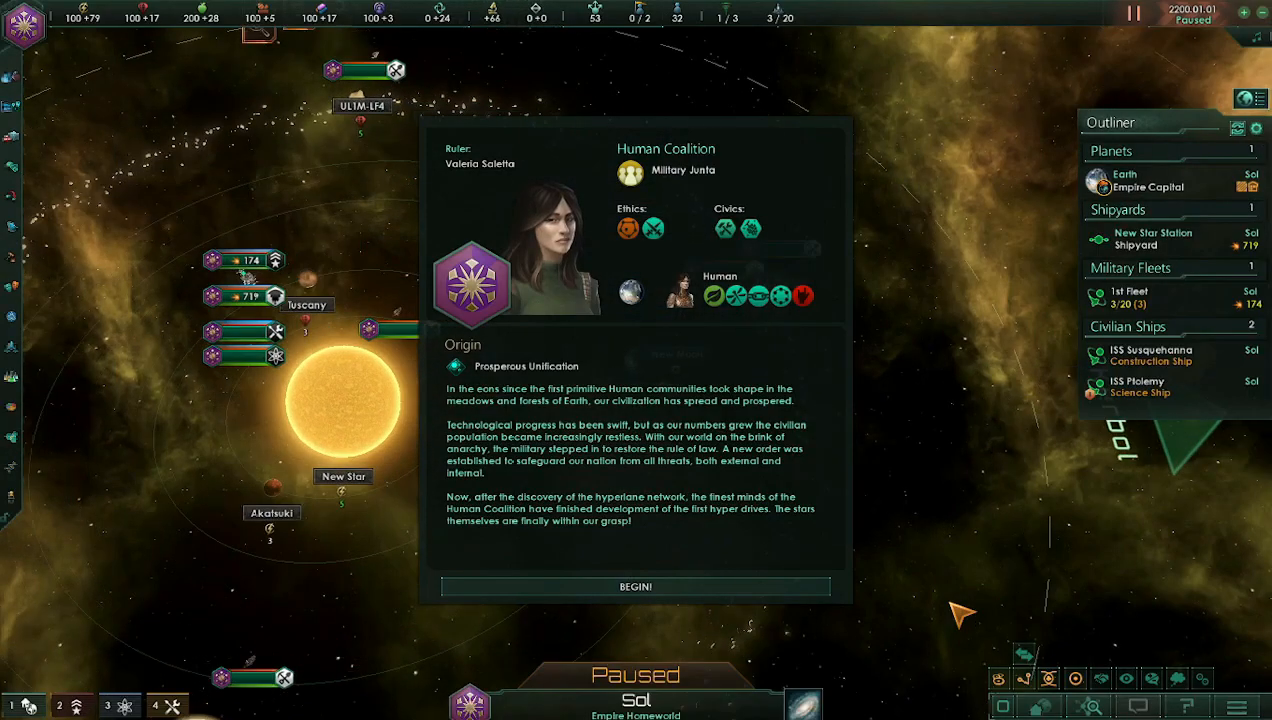
click(636, 586)
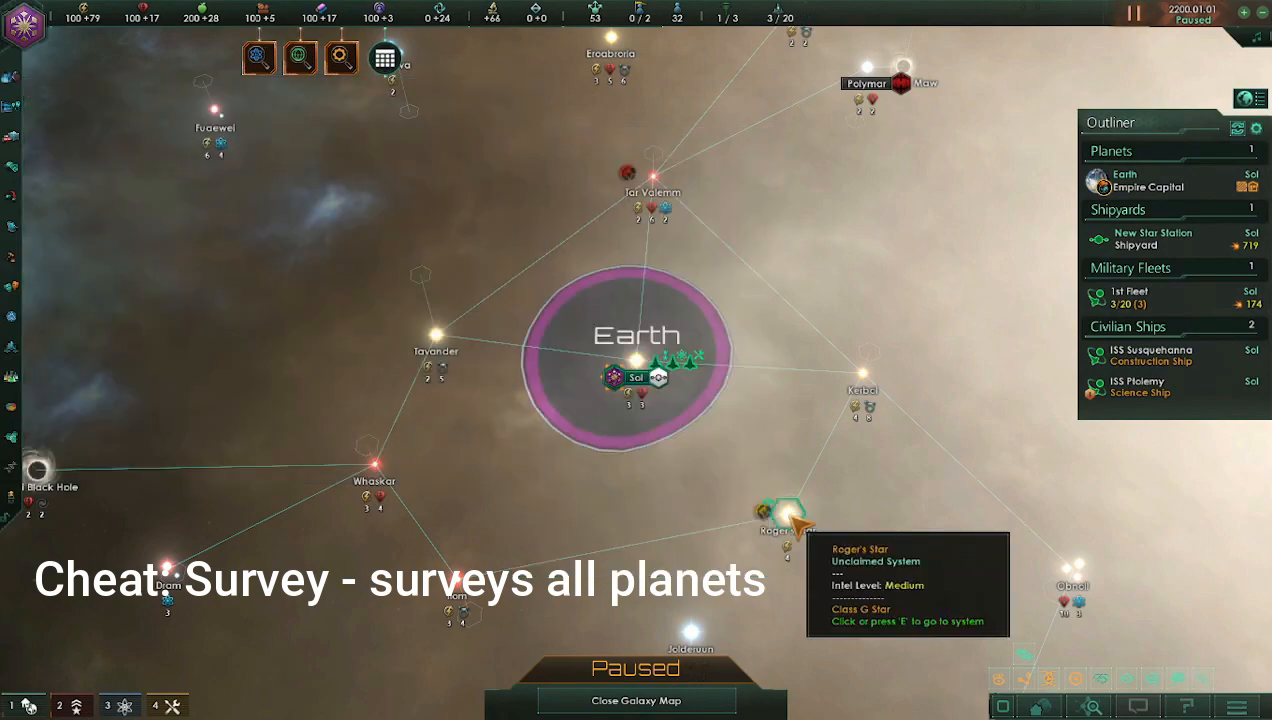
- Inspect Roger's Star V, the continental world in the Roger's Star system
click(784, 524)
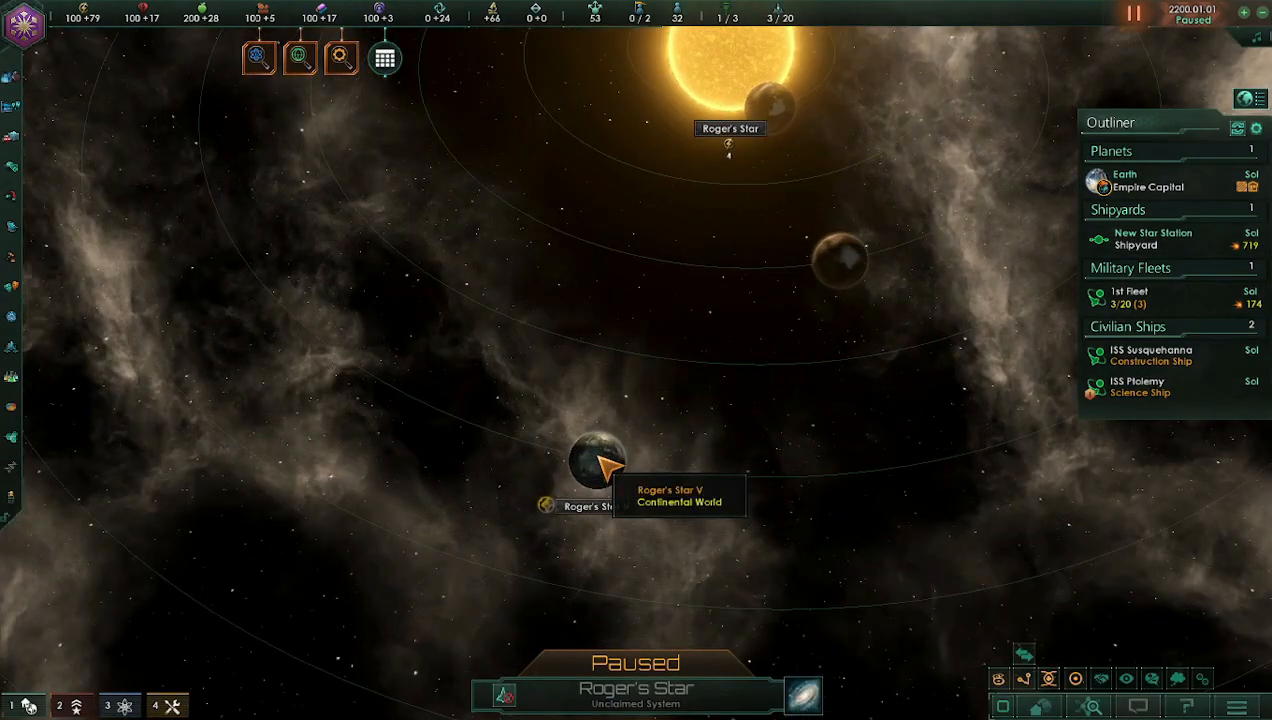
click(598, 464)
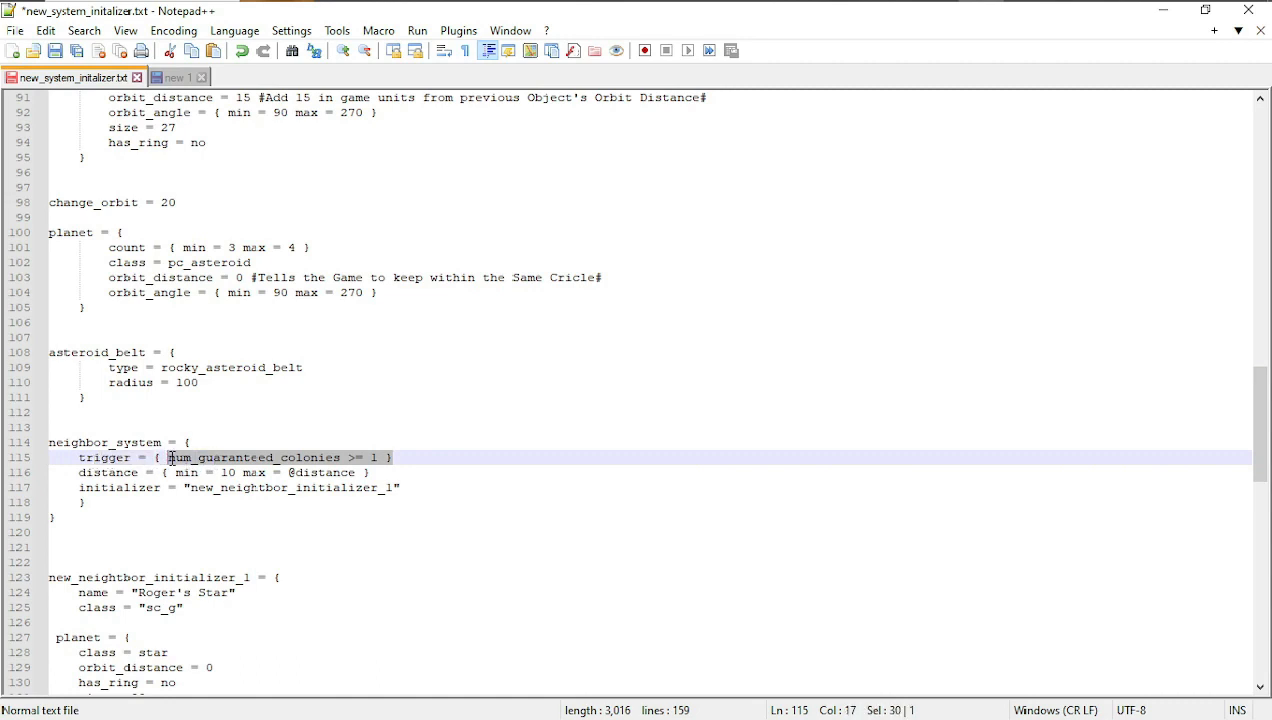
- Edit the neighbor_system trigger line and move down to the Roger's Star initializer planets
click(360, 456)
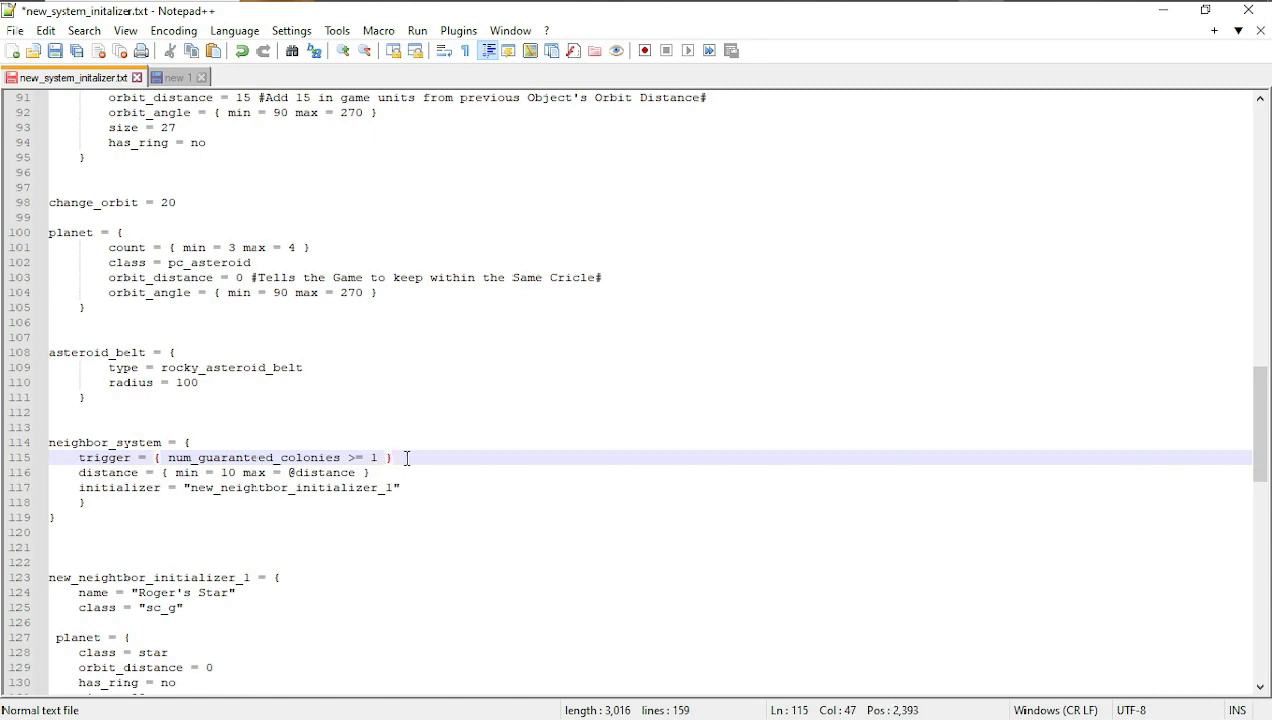
drag(392, 456, 78, 456)
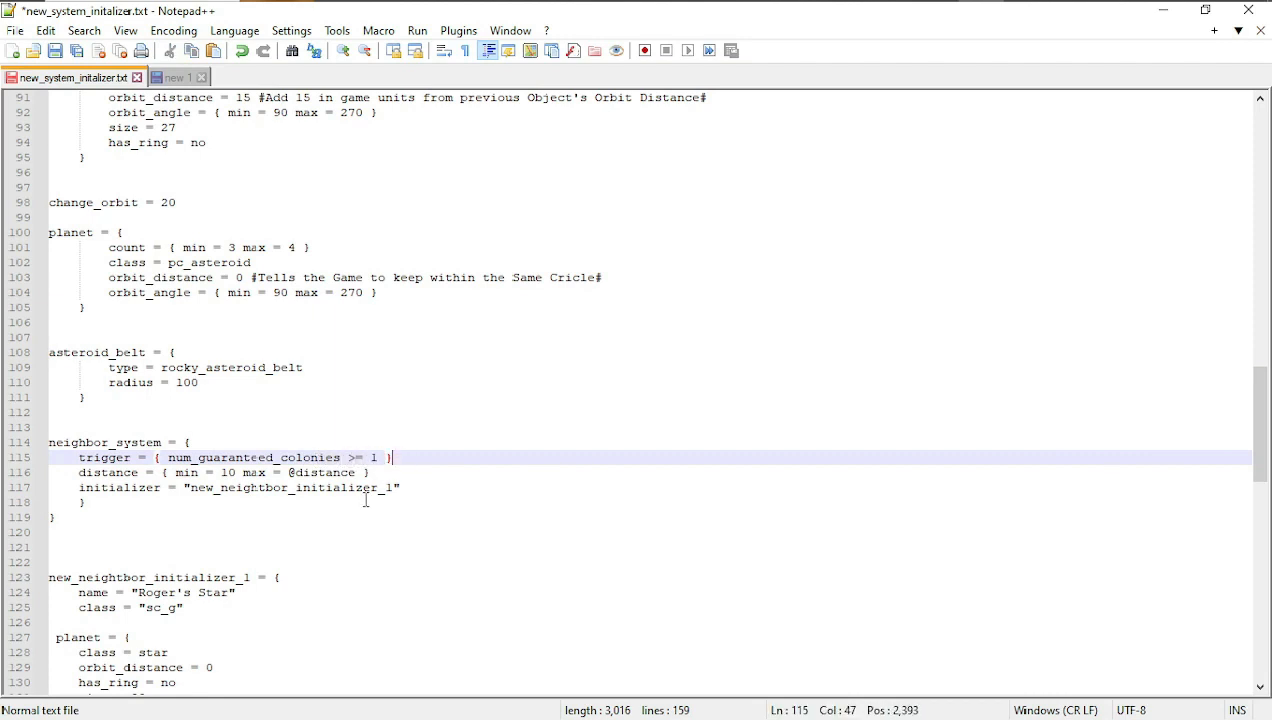
scroll(down, 3)
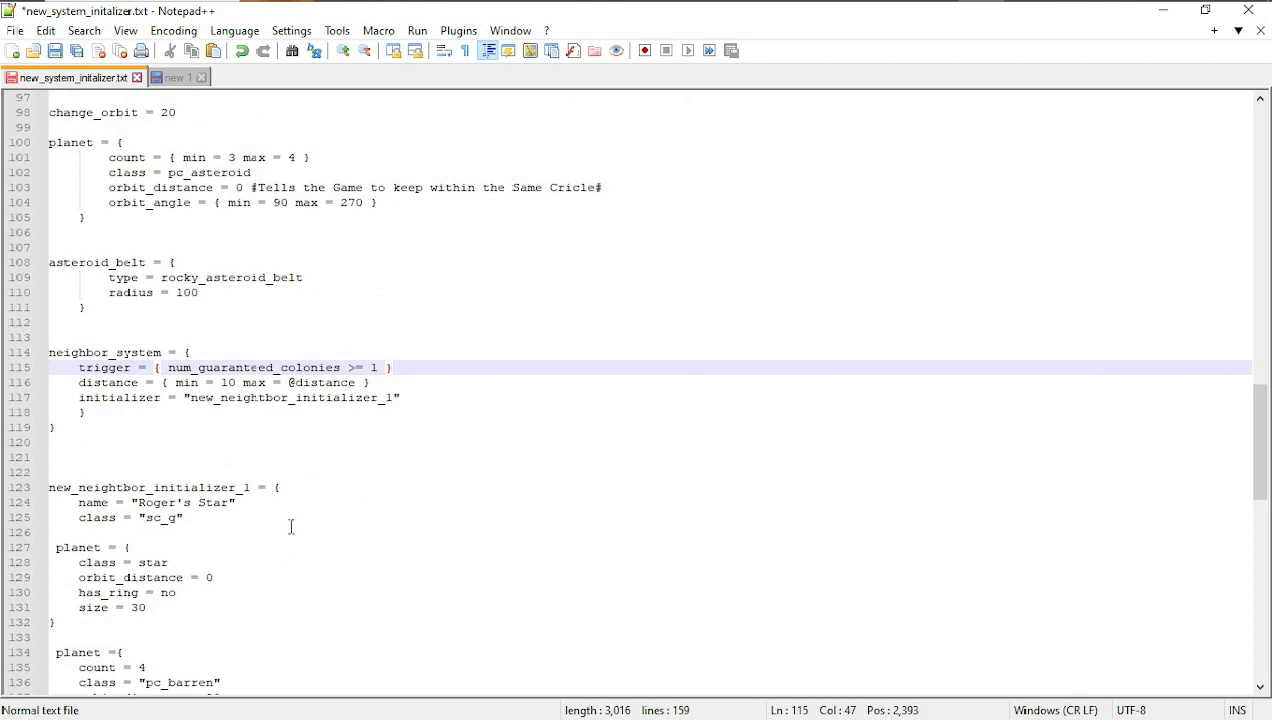
scroll(down, 3)
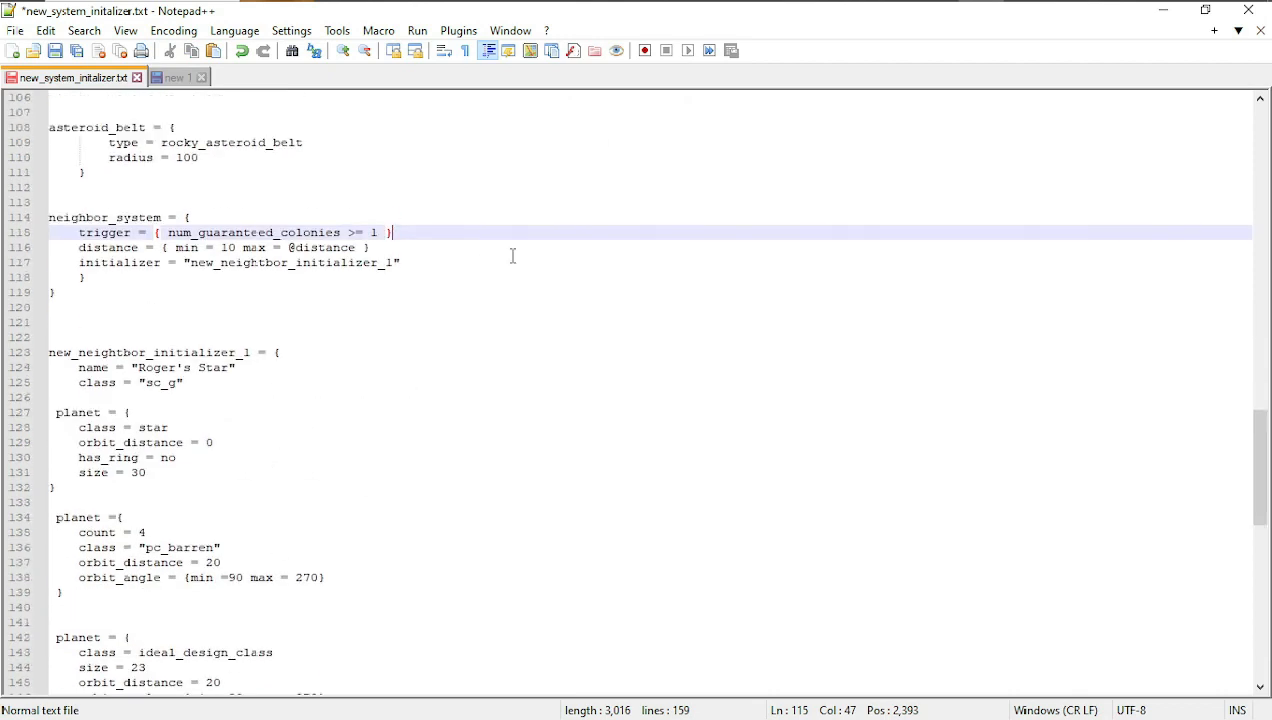
mouse_move(224, 580)
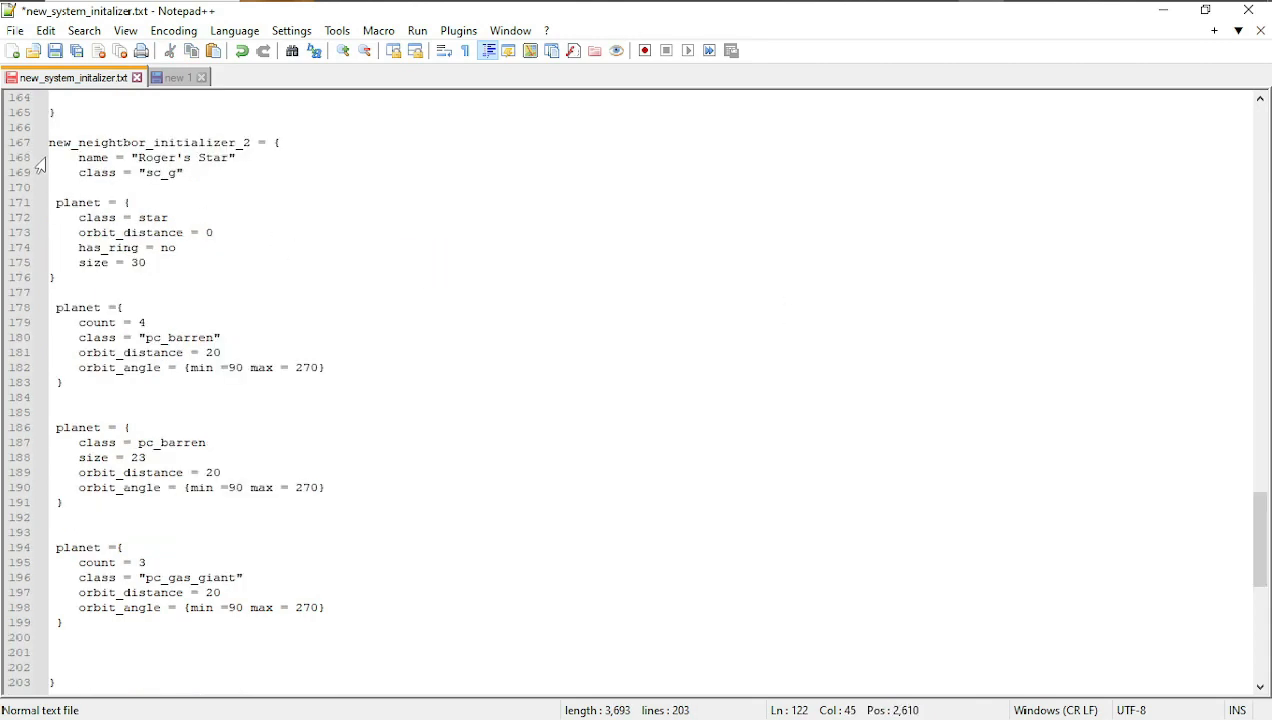
- Select the whole new_neighbor_initializer_2 block down to its gas giant planet
drag(50, 142, 128, 202)
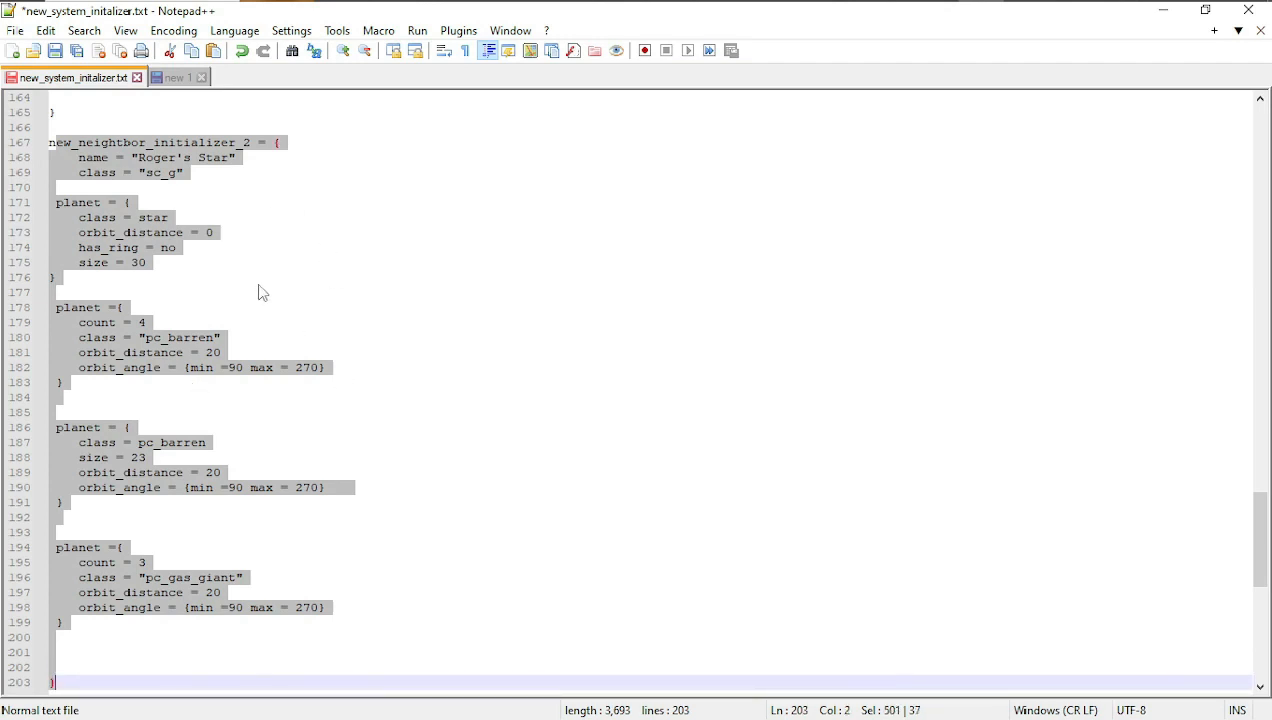
mouse_move(348, 430)
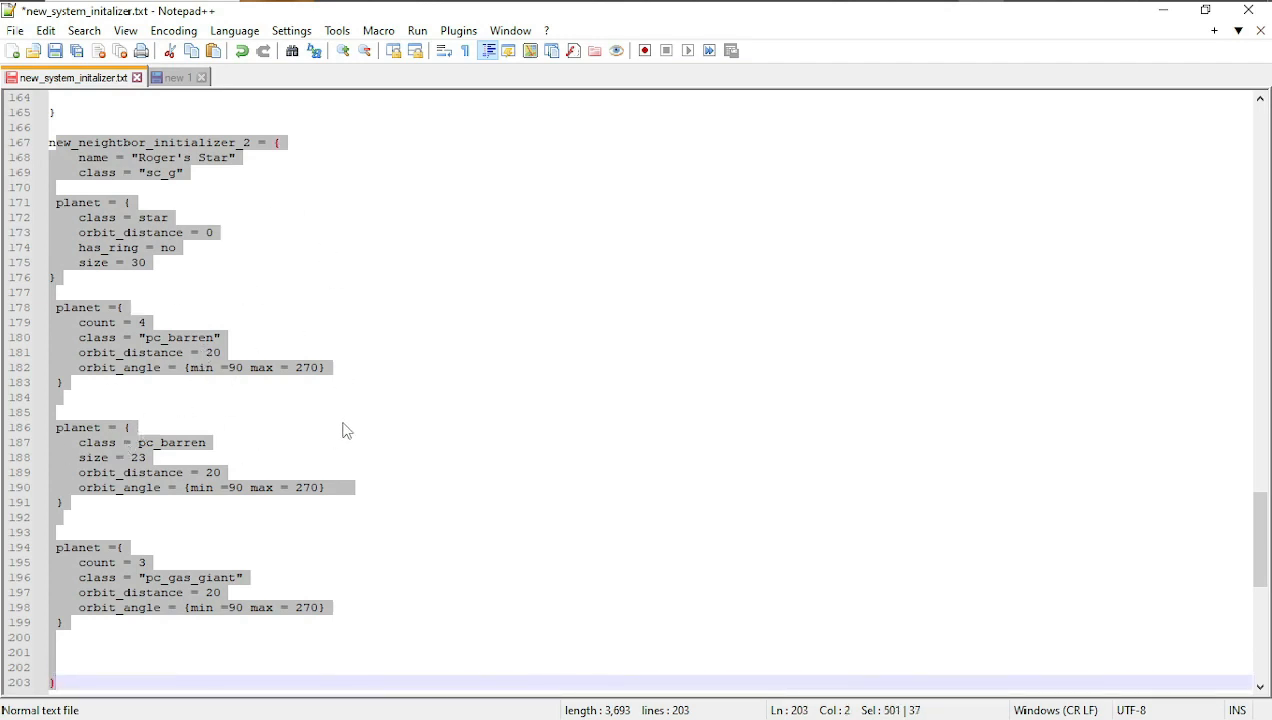
scroll(up, 3)
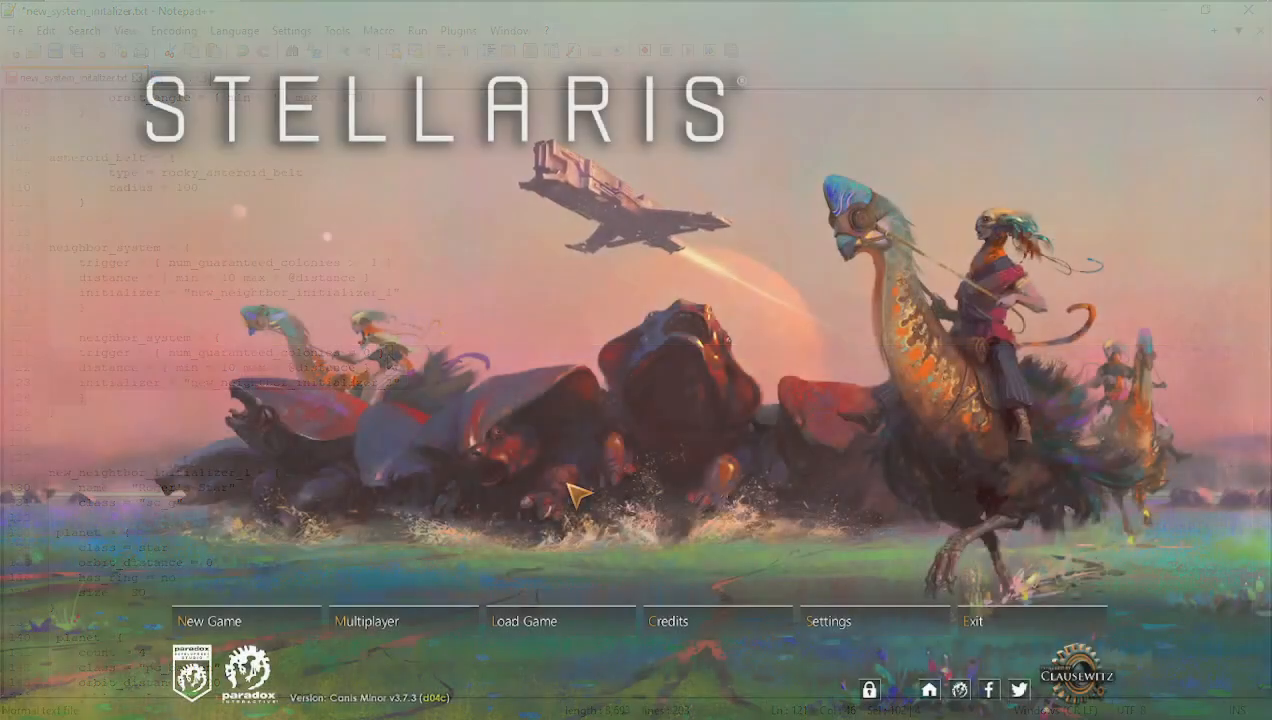
- Start a Human Coalition game after checking Guaranteed Habitable Worlds in Game Details, dismissing the resource notice
click(208, 620)
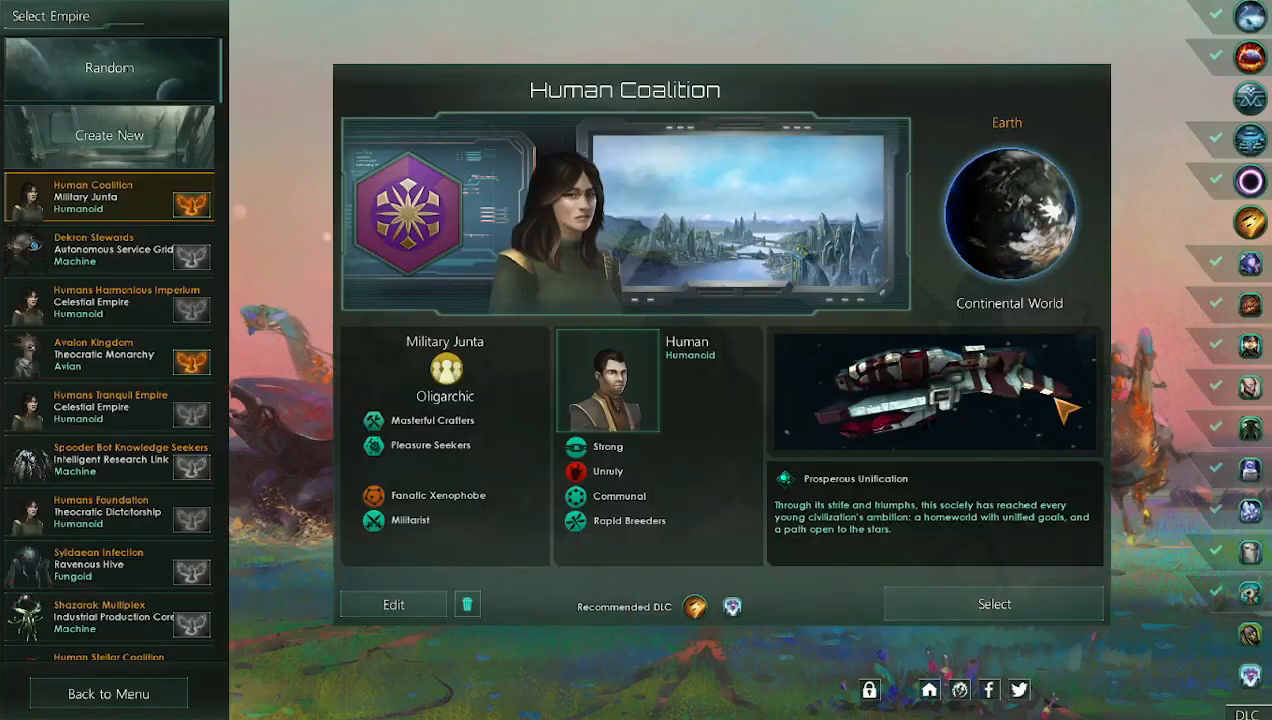
click(992, 604)
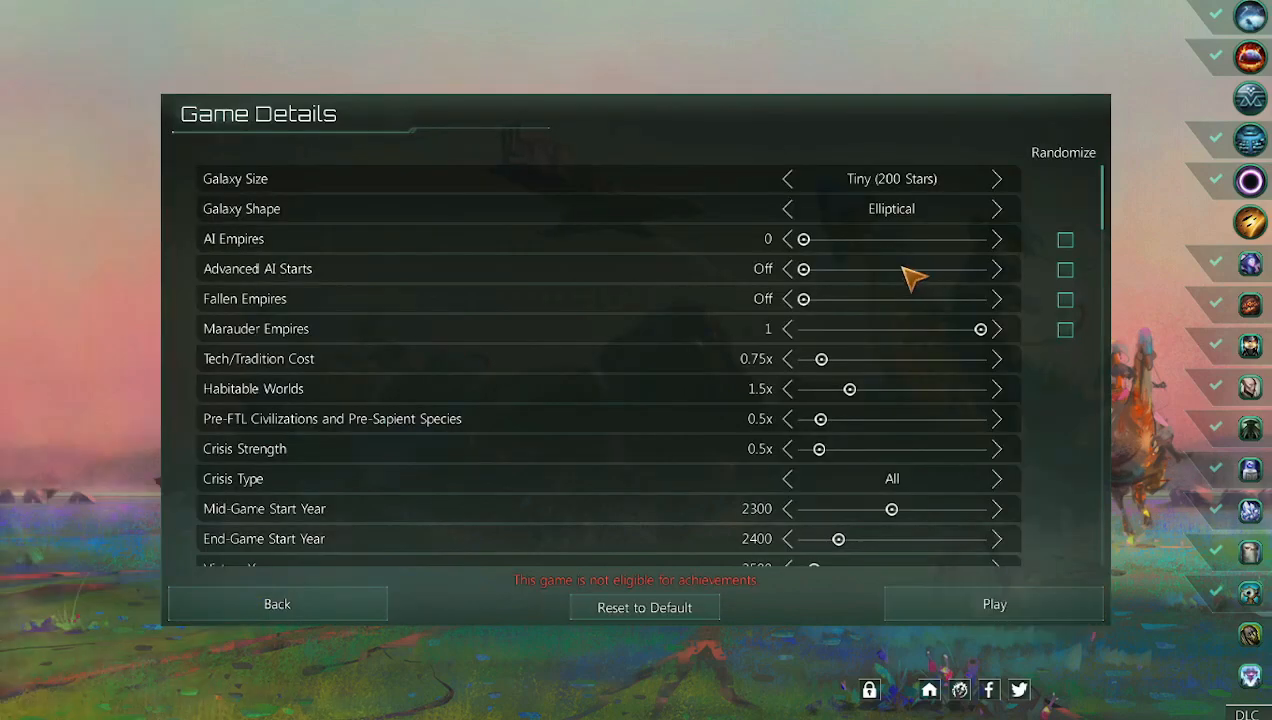
scroll(down, 3)
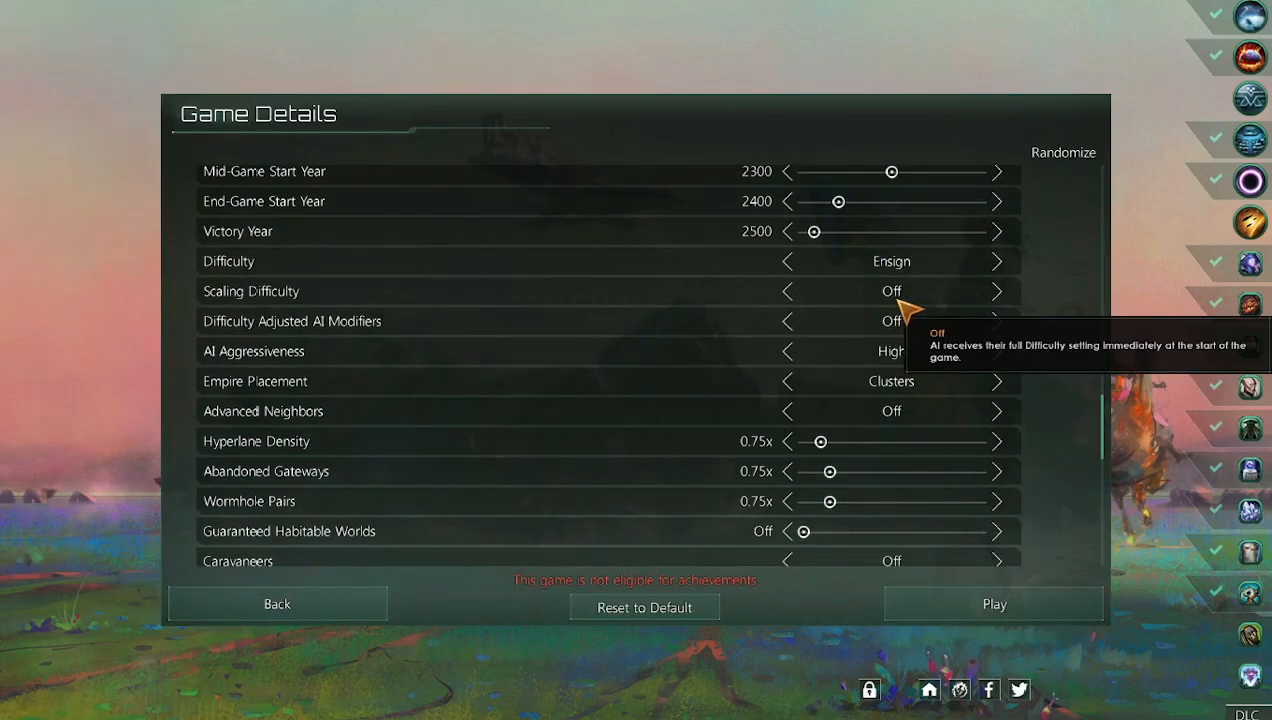
scroll(down, 3)
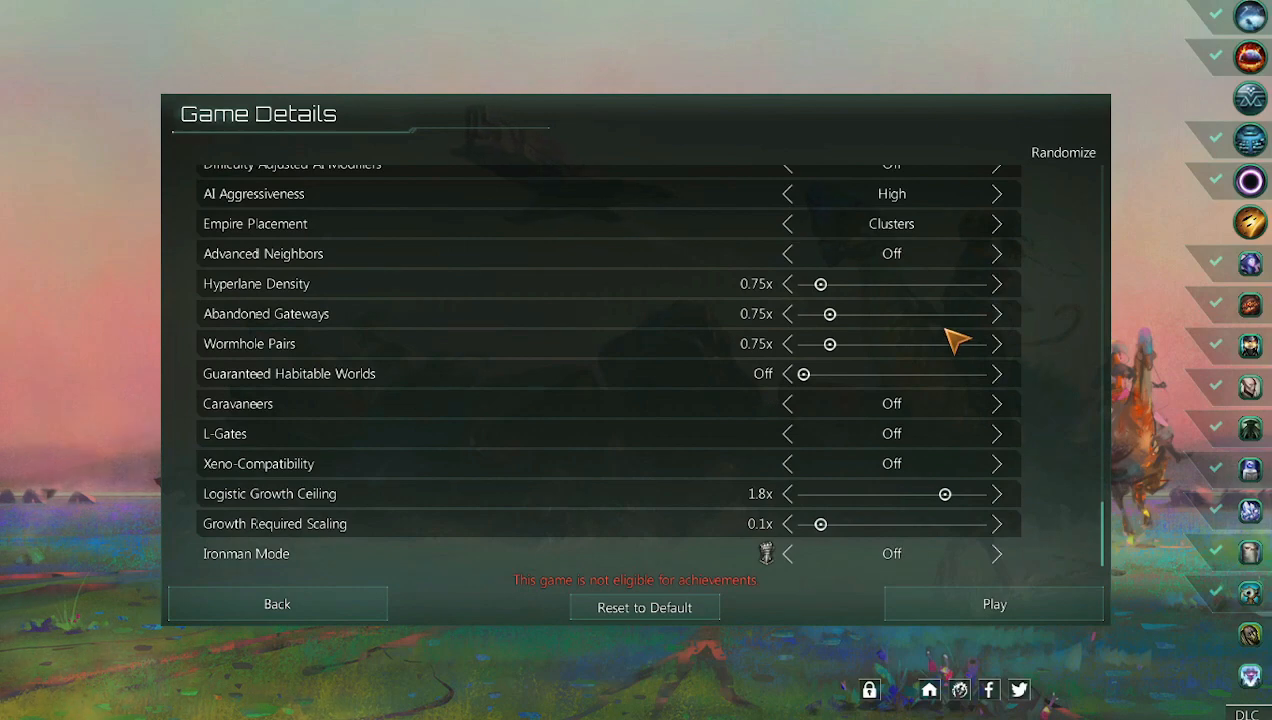
mouse_move(276, 374)
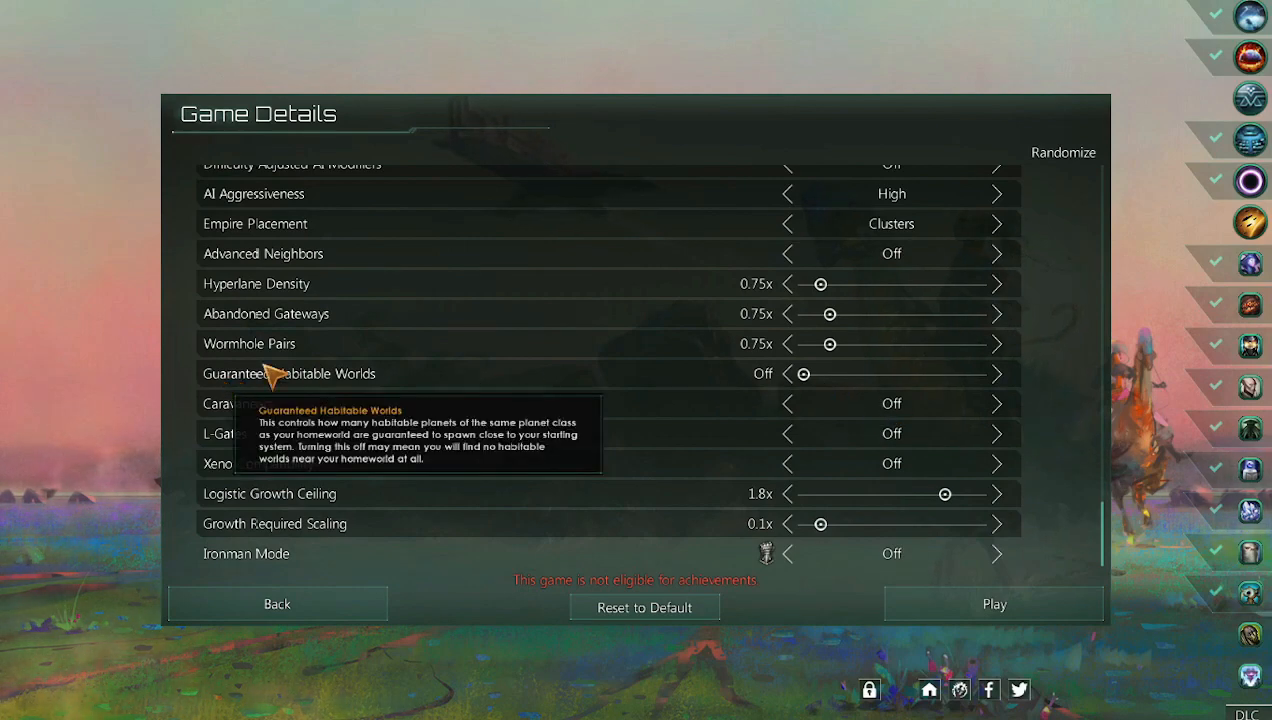
mouse_move(790, 384)
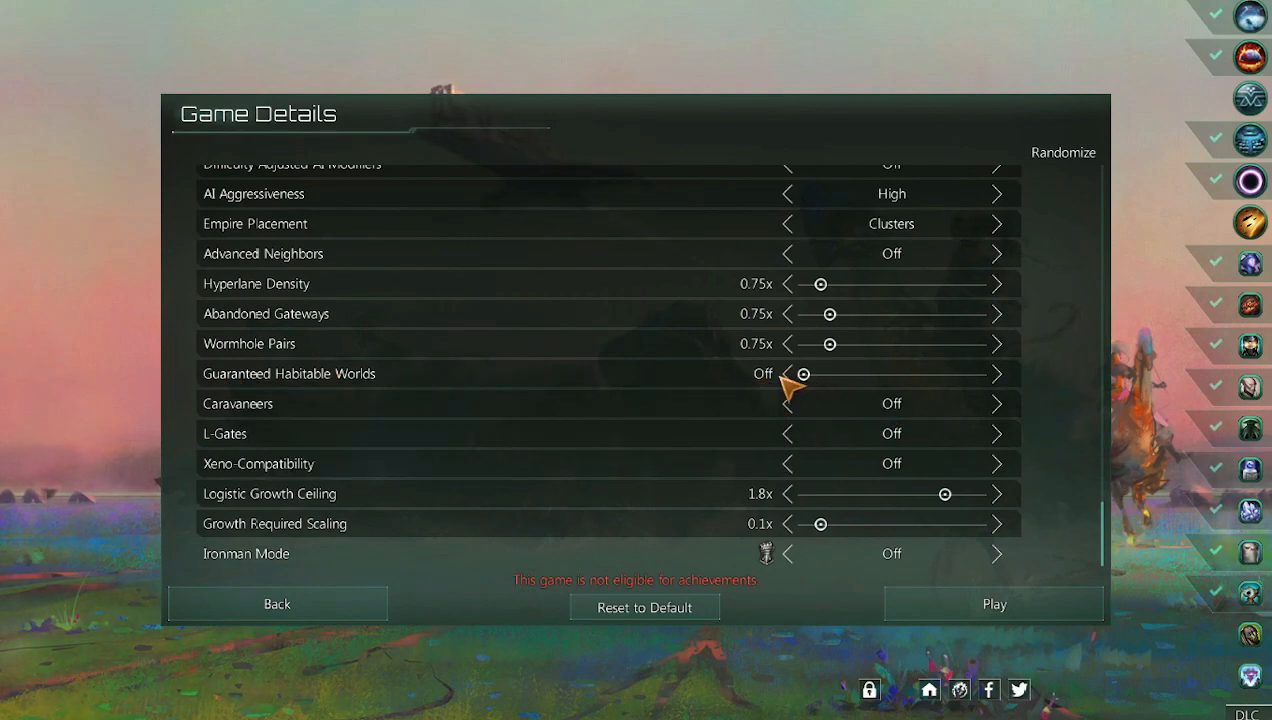
mouse_move(830, 384)
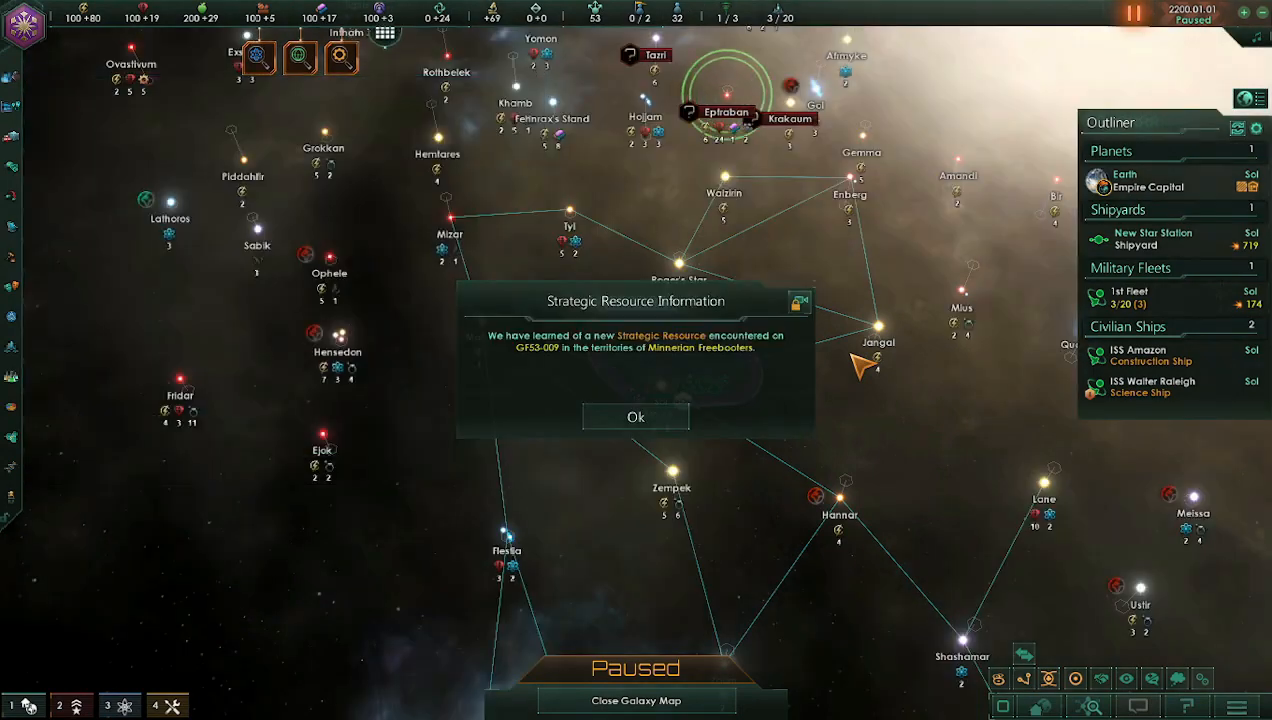
mouse_move(620, 430)
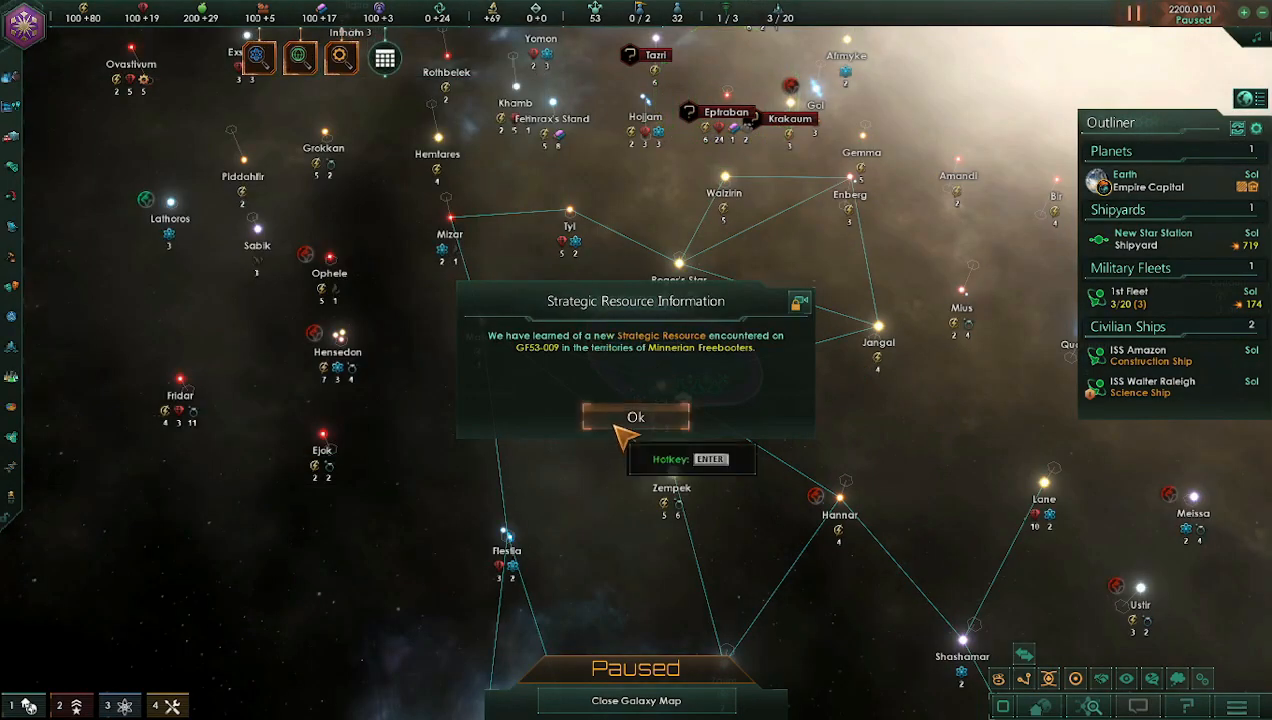
click(636, 418)
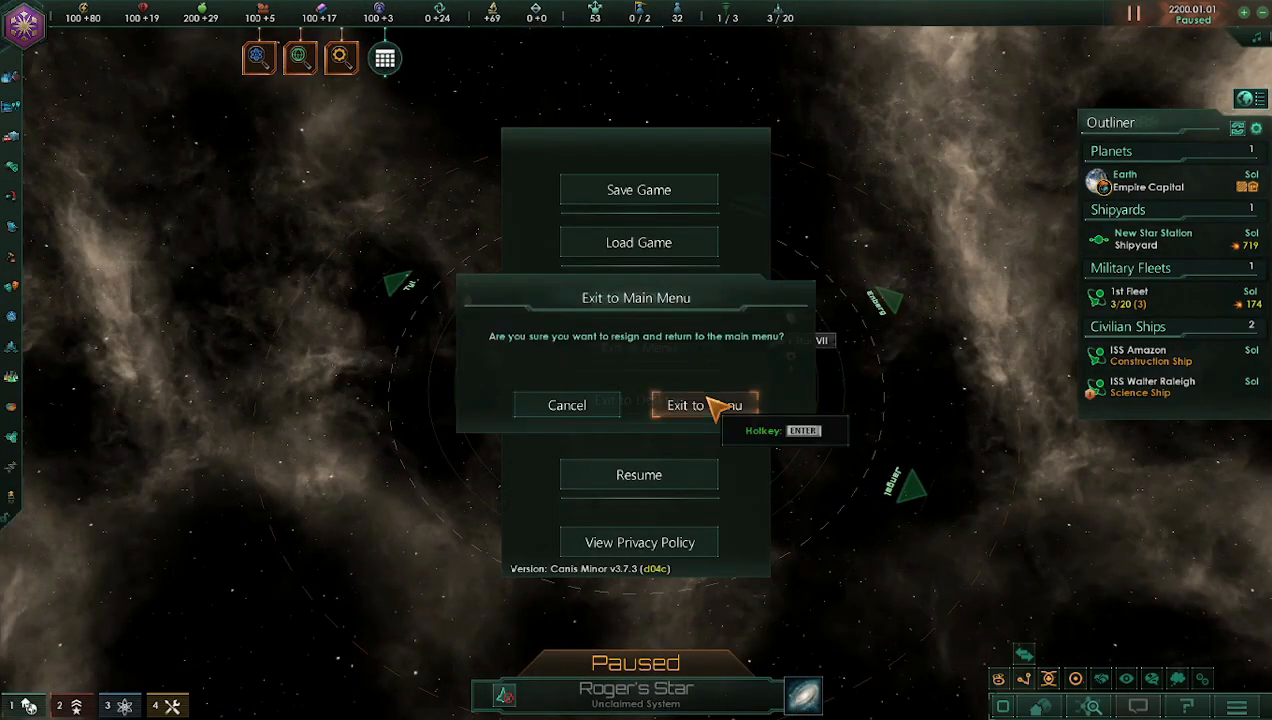
- Restart as Human Coalition with Guaranteed Habitable Worlds adjusted and view Roger's Star V
click(704, 404)
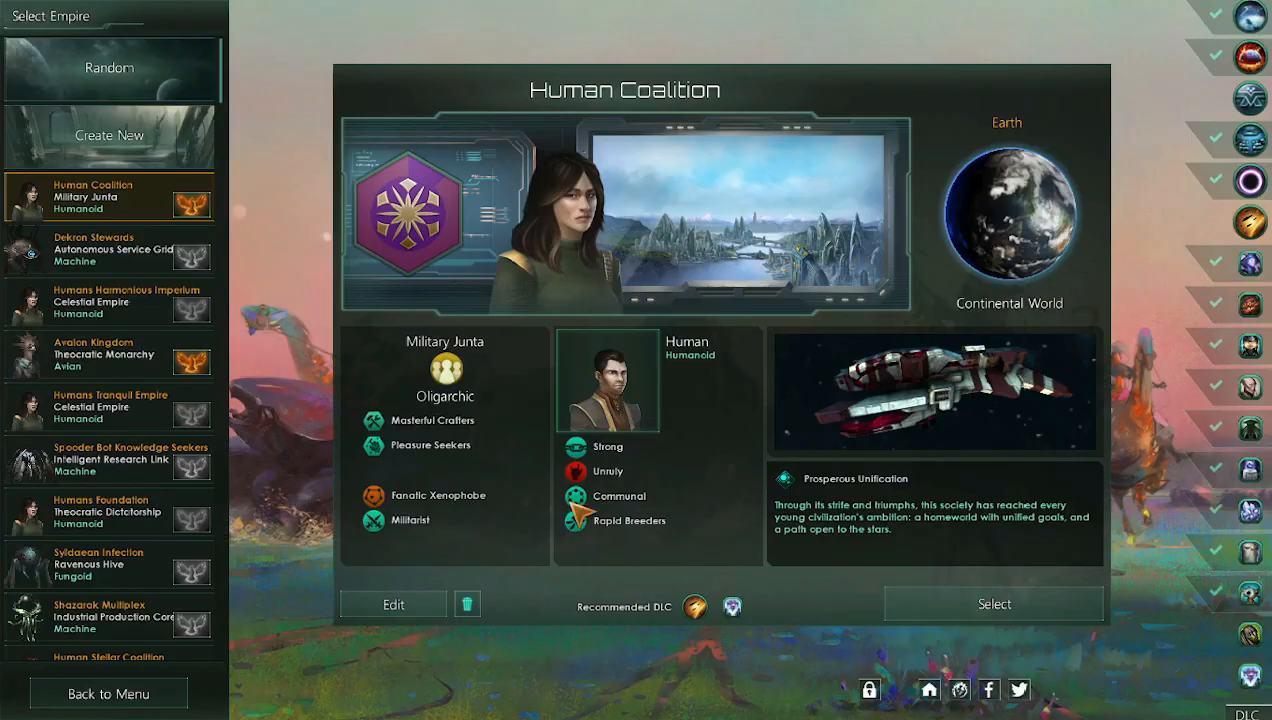
click(992, 604)
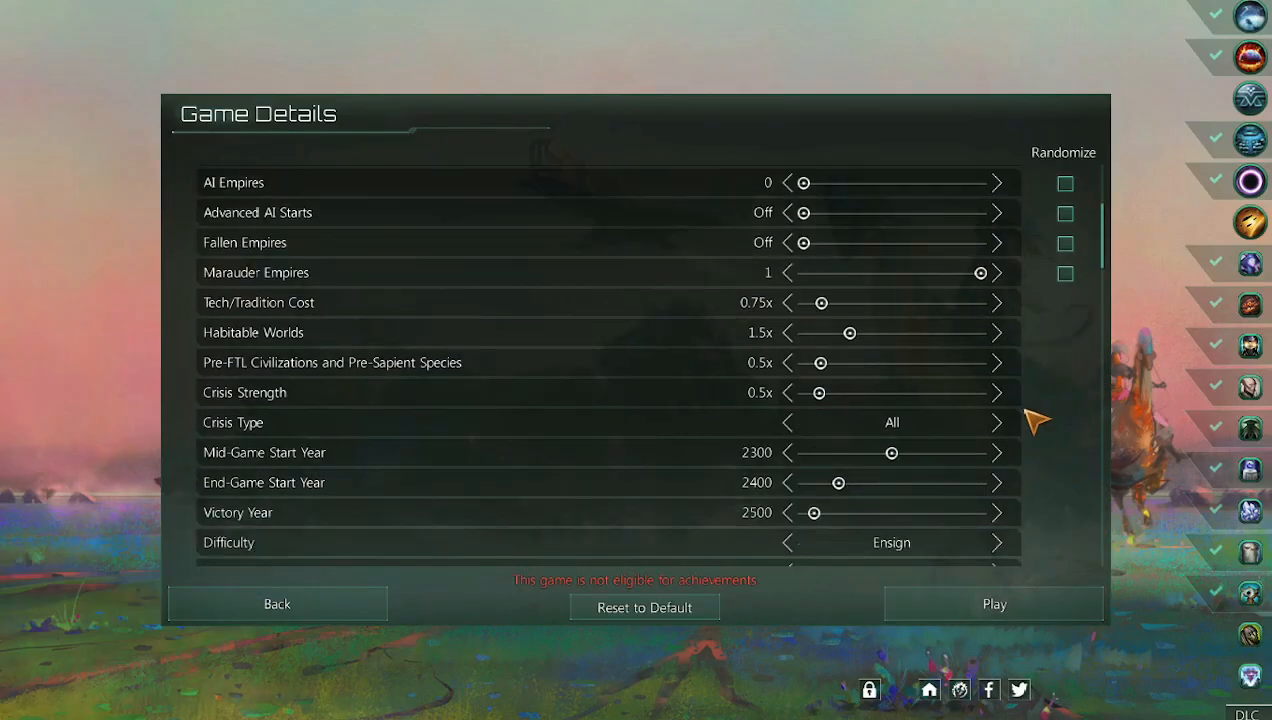
scroll(down, 3)
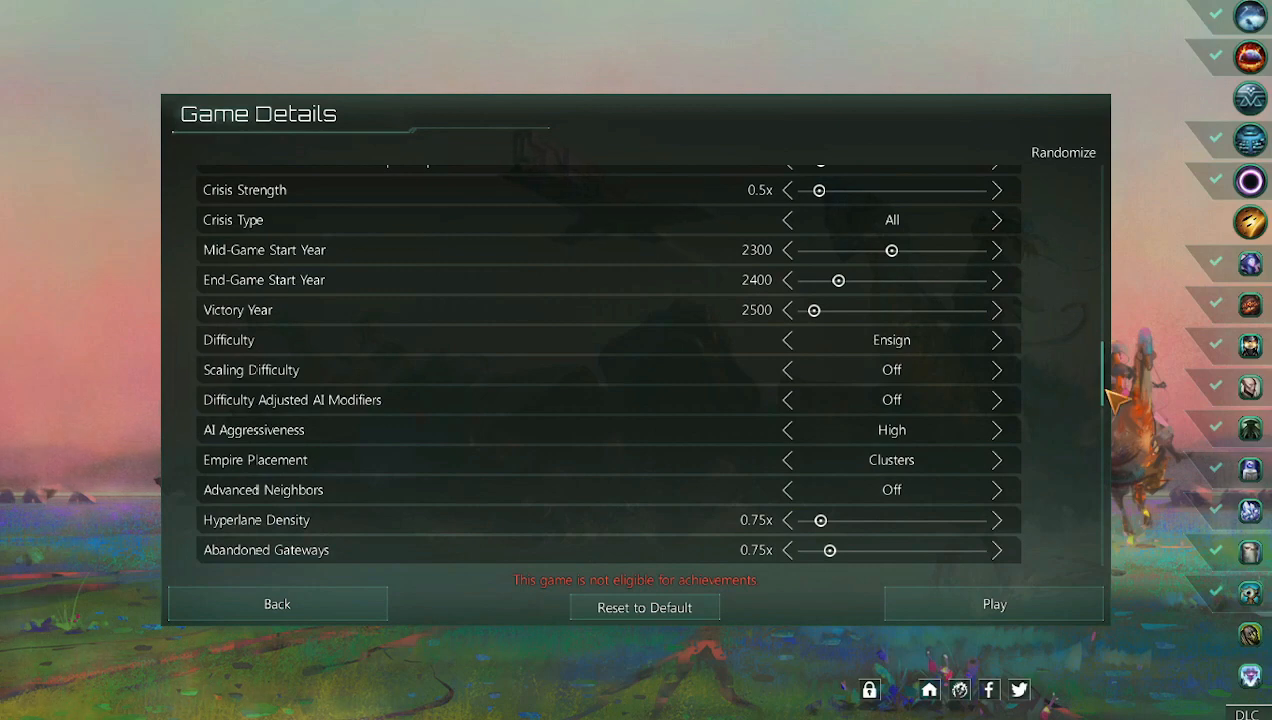
scroll(down, 3)
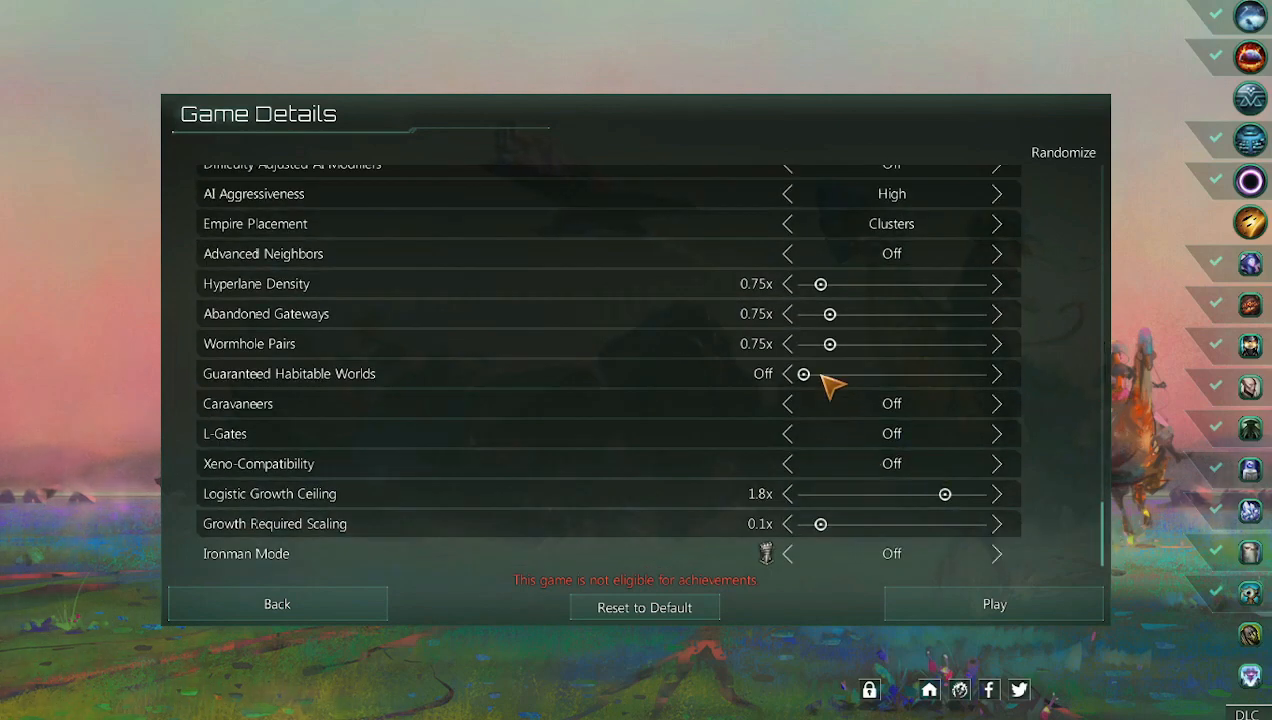
click(996, 374)
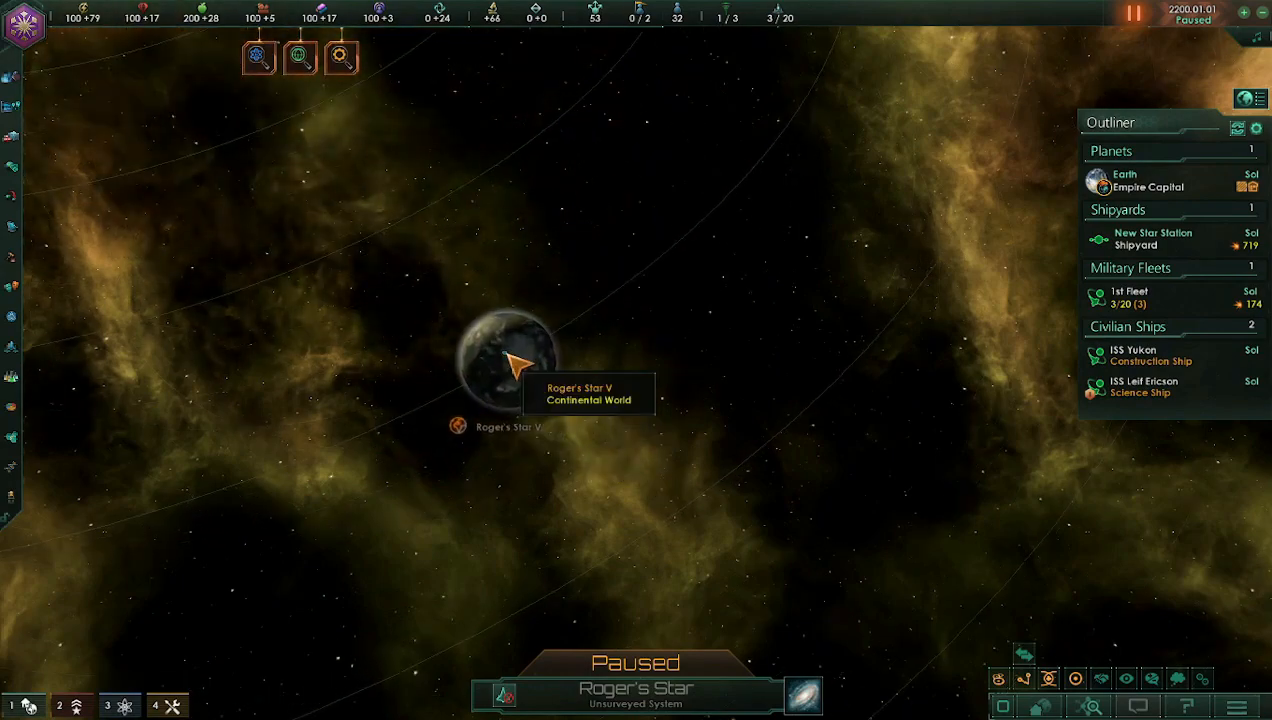
click(508, 362)
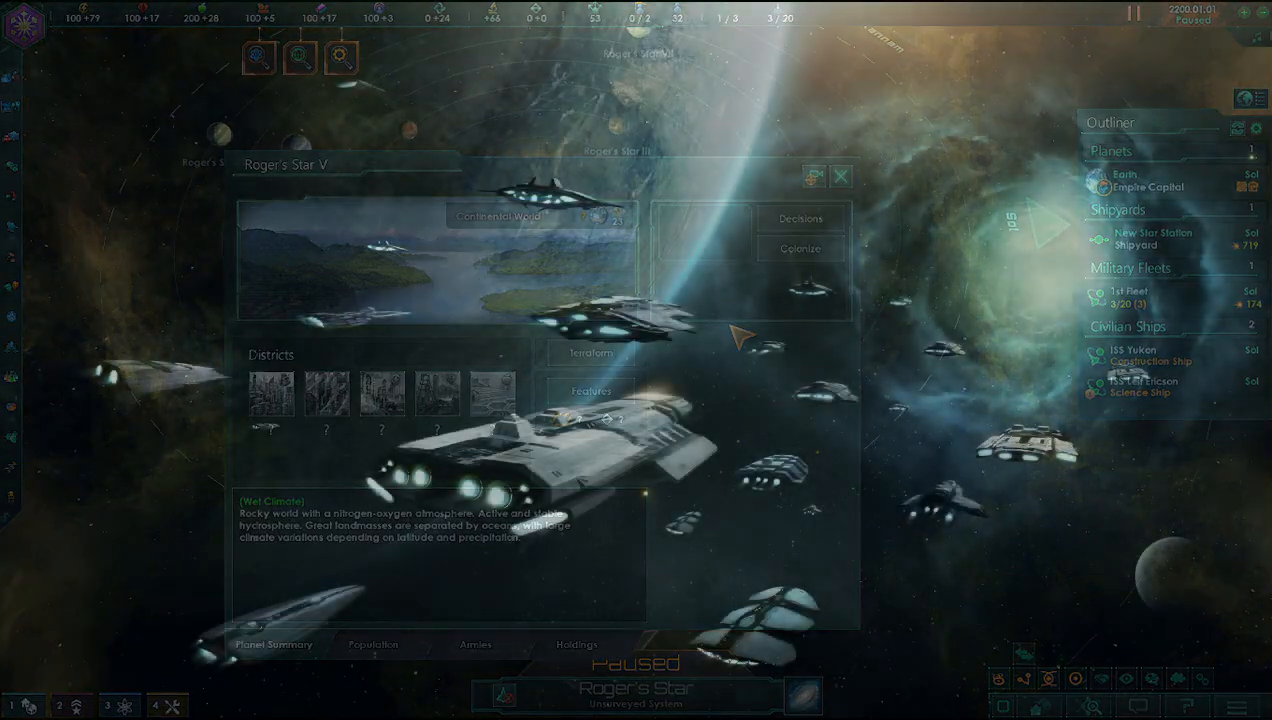